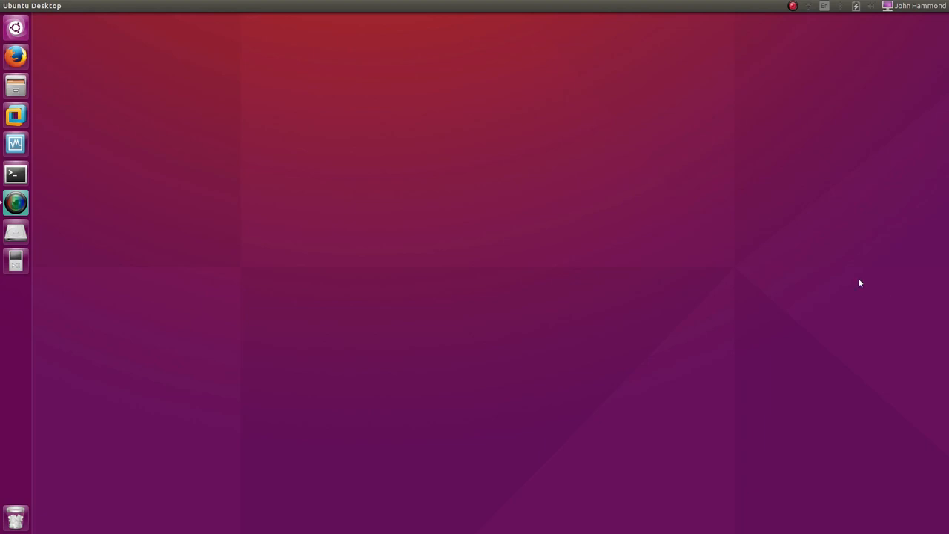
mouse_move(15, 56)
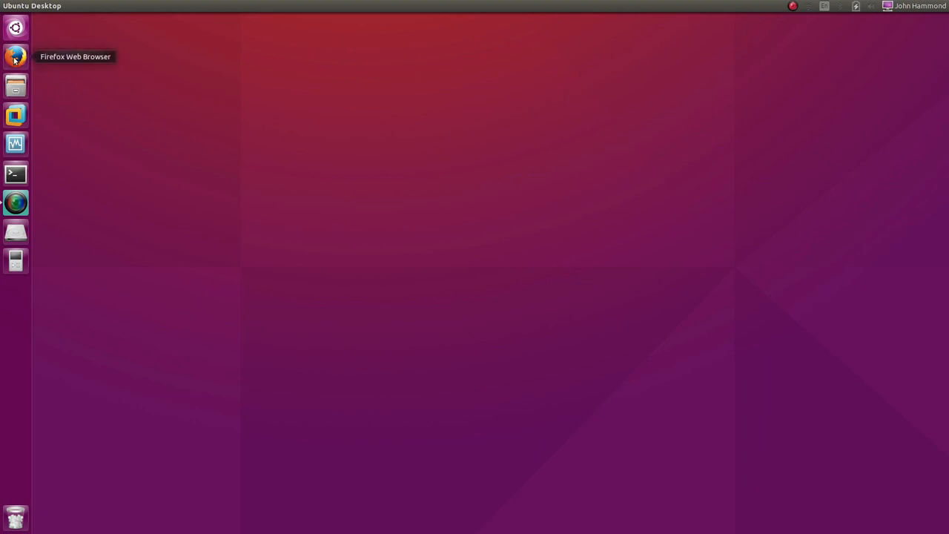
Step: Launch Firefox from the launcher and load the Bitbucket home page
click(15, 57)
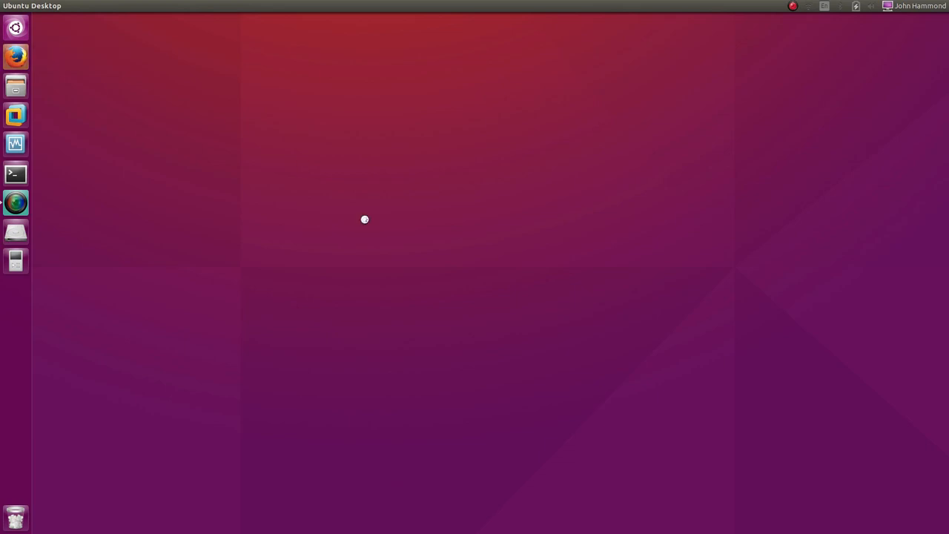
click(15, 56)
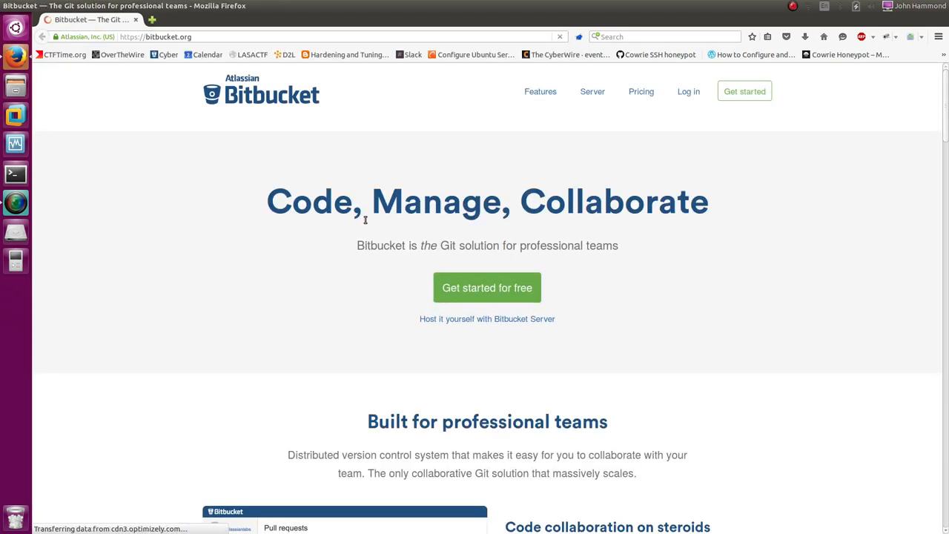
Step: Start Bitbucket sign-up with the johnhammon email and continue to the login page
scroll(down, 3)
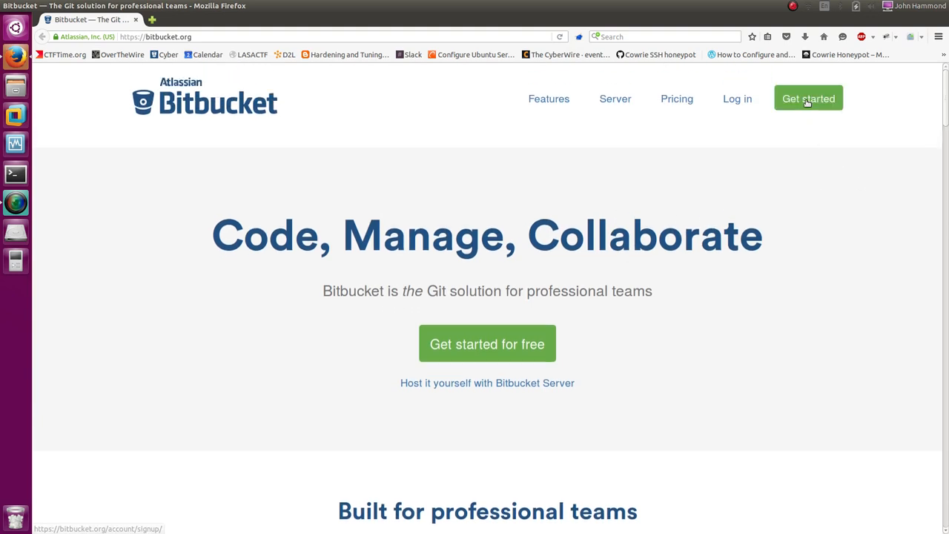
click(808, 98)
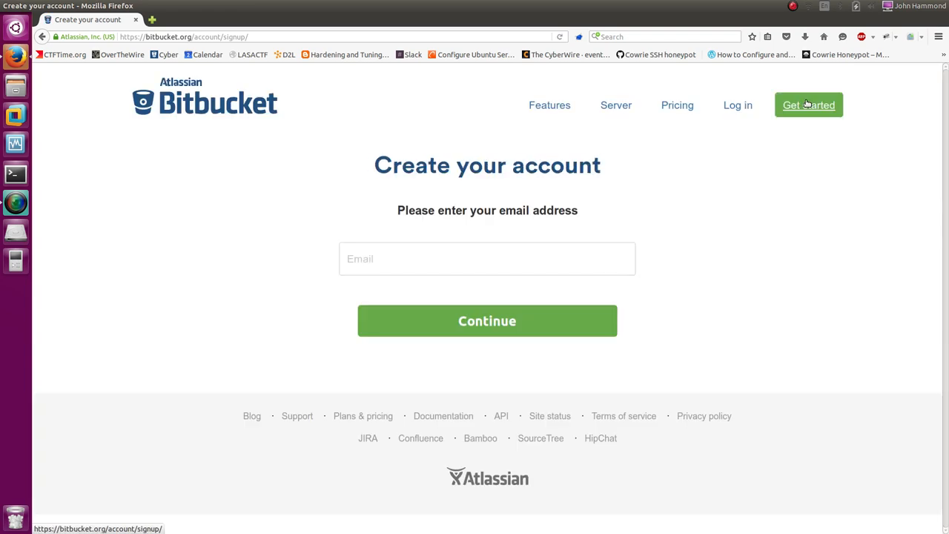
mouse_move(427, 270)
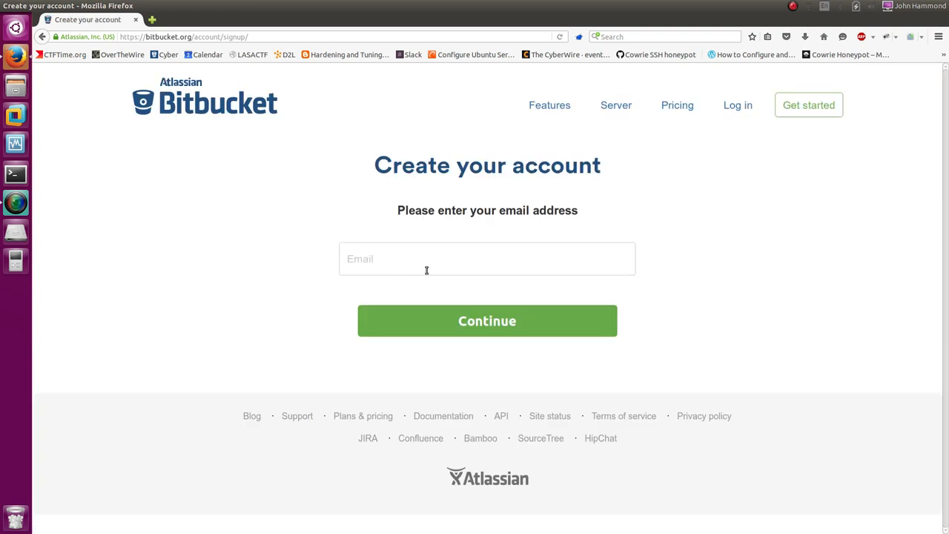
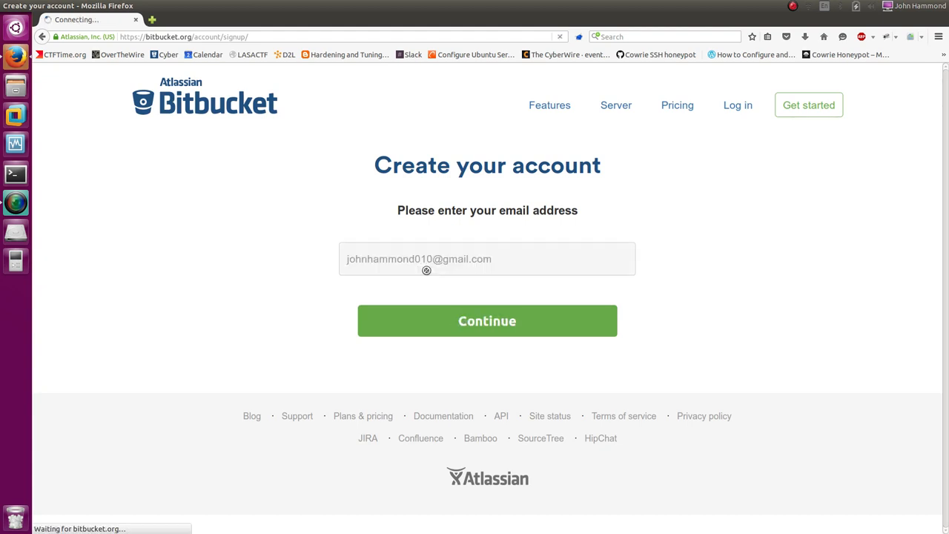
click(486, 320)
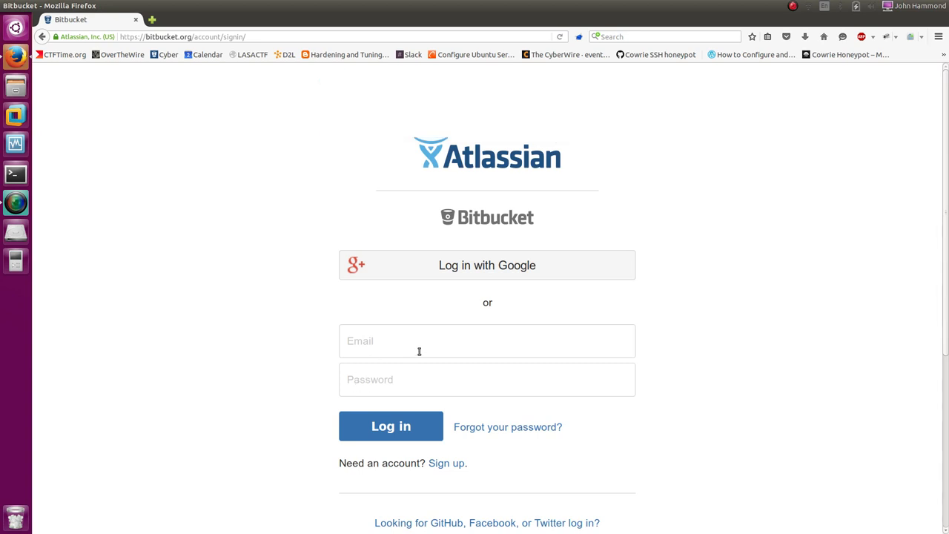
Step: Log in with the johnhamm email and password to reach the Bitbucket dashboard
click(486, 340)
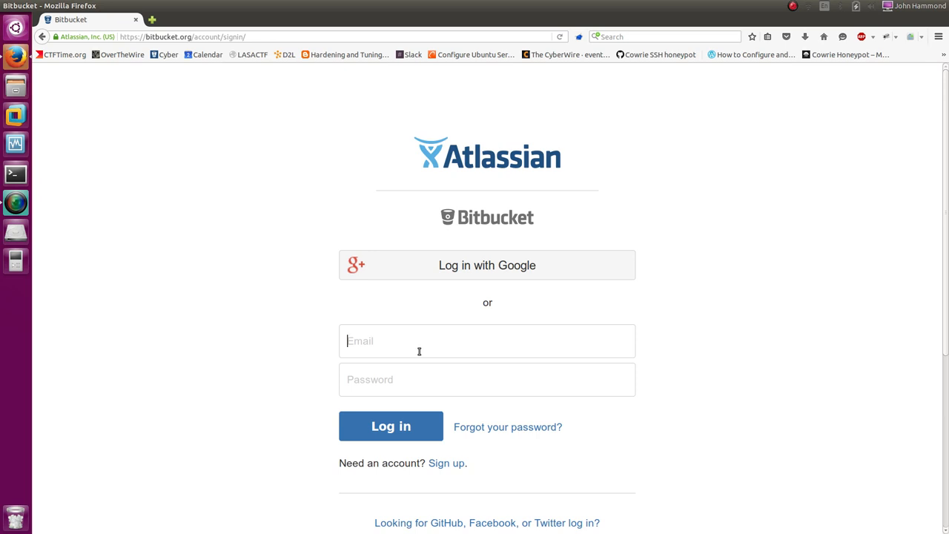
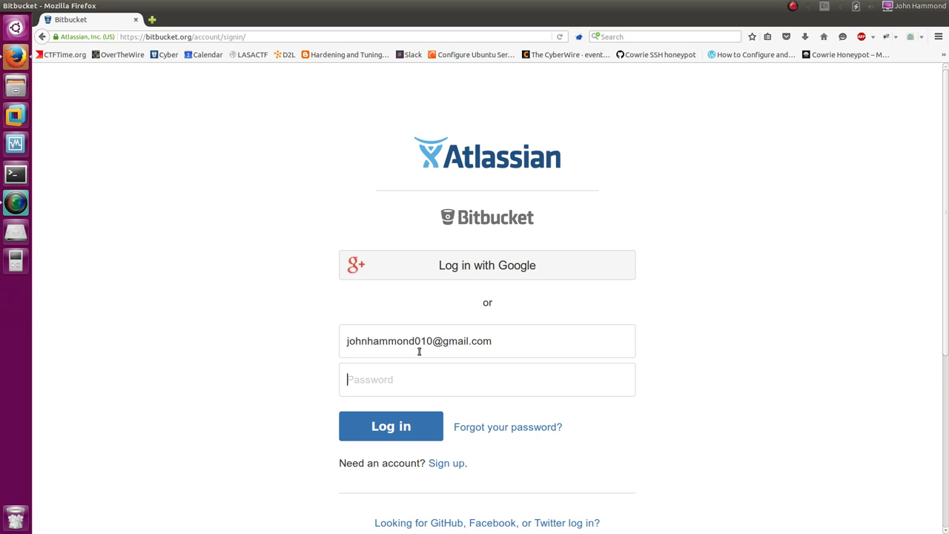
text(password)
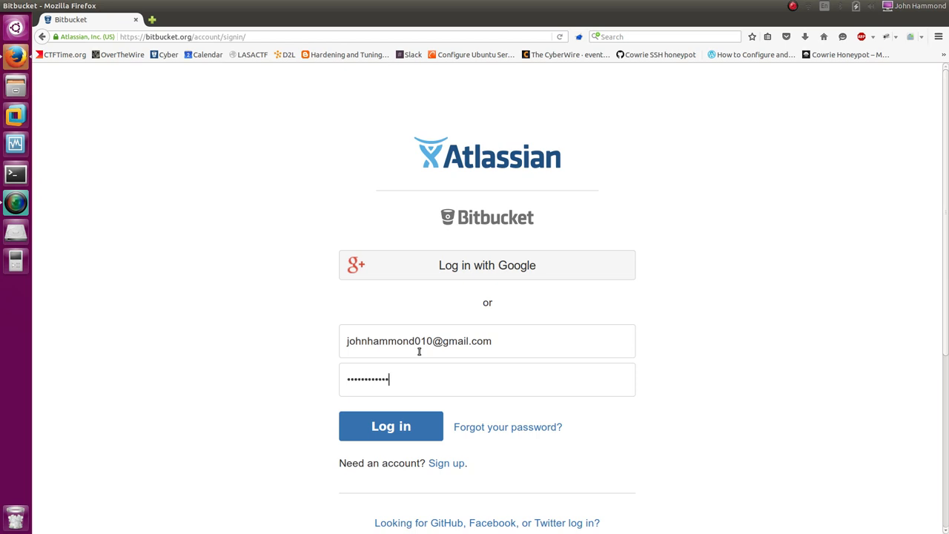
click(391, 425)
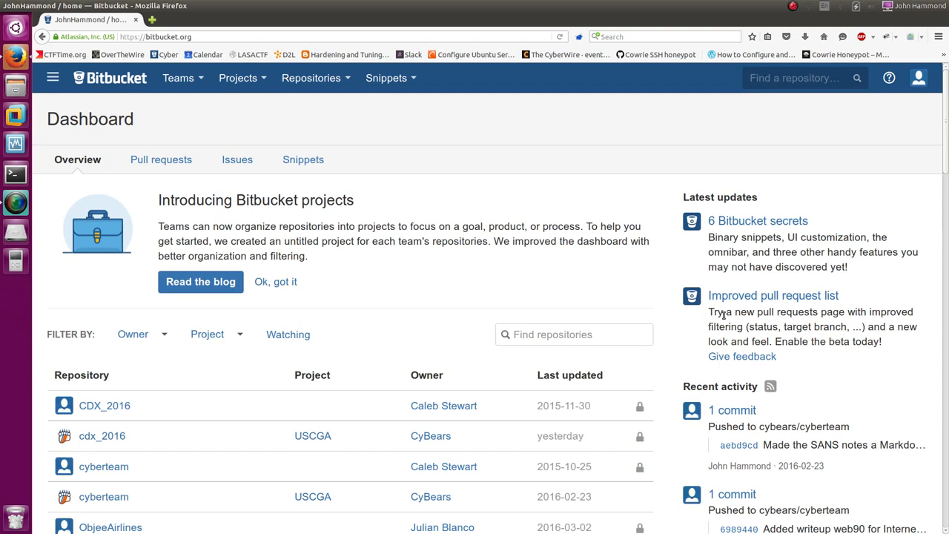
mouse_move(531, 215)
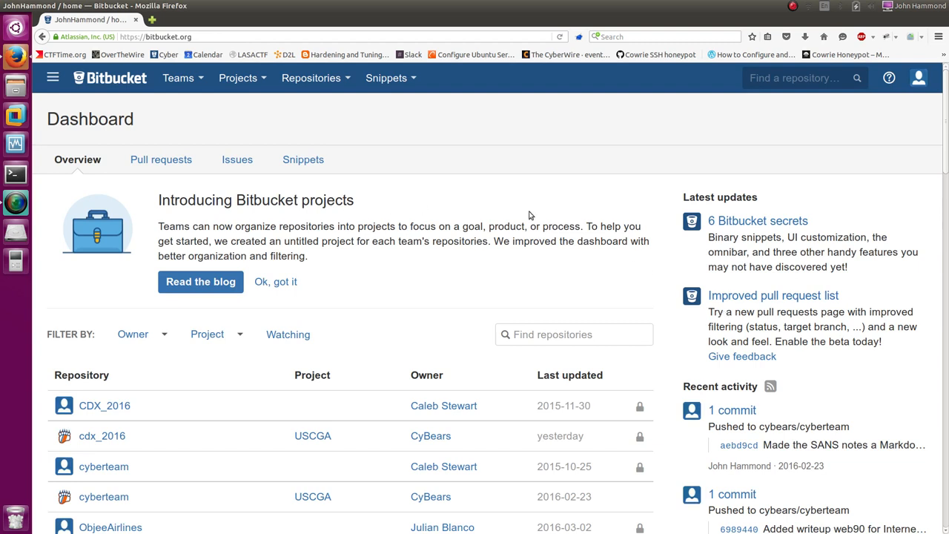
mouse_move(635, 258)
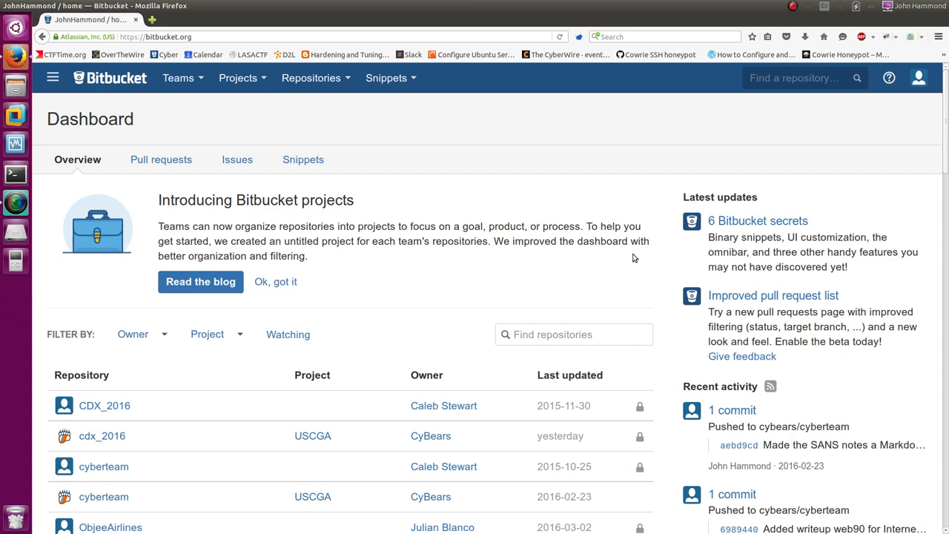
Step: Dismiss the projects announcement and choose Create repository from the Repositories menu
scroll(down, 3)
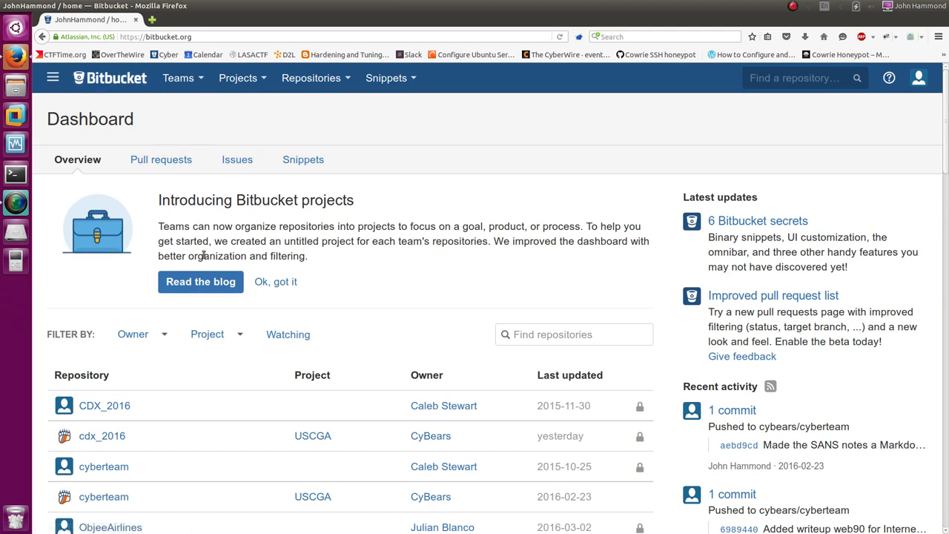
click(276, 282)
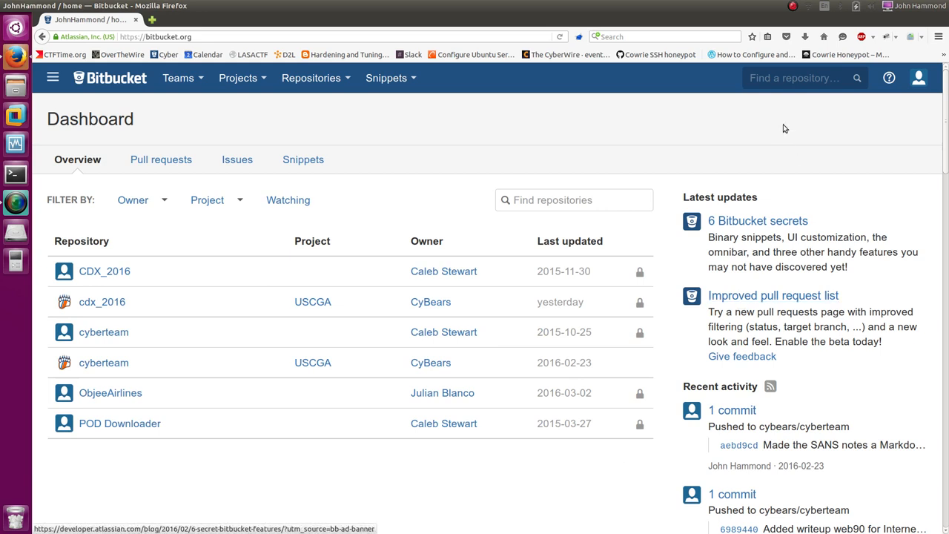
click(312, 77)
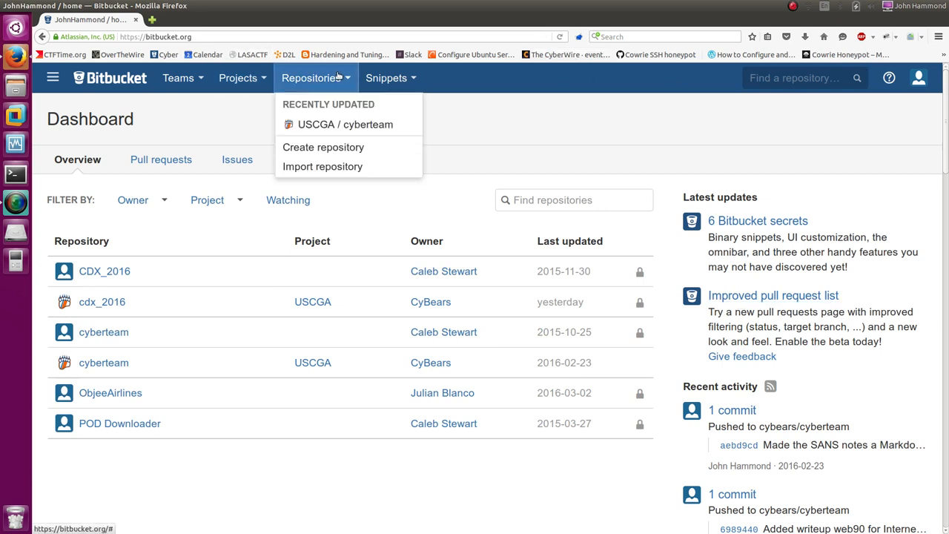
mouse_move(323, 146)
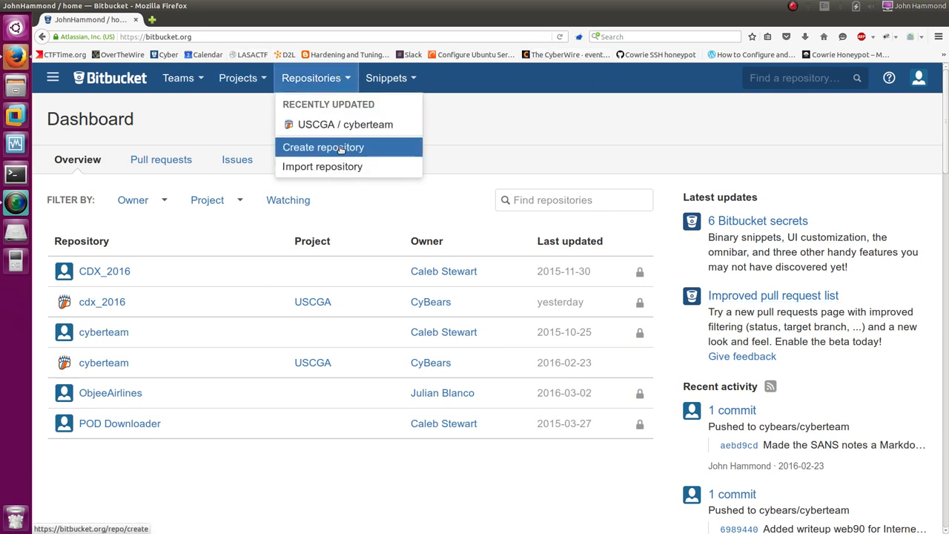
click(323, 147)
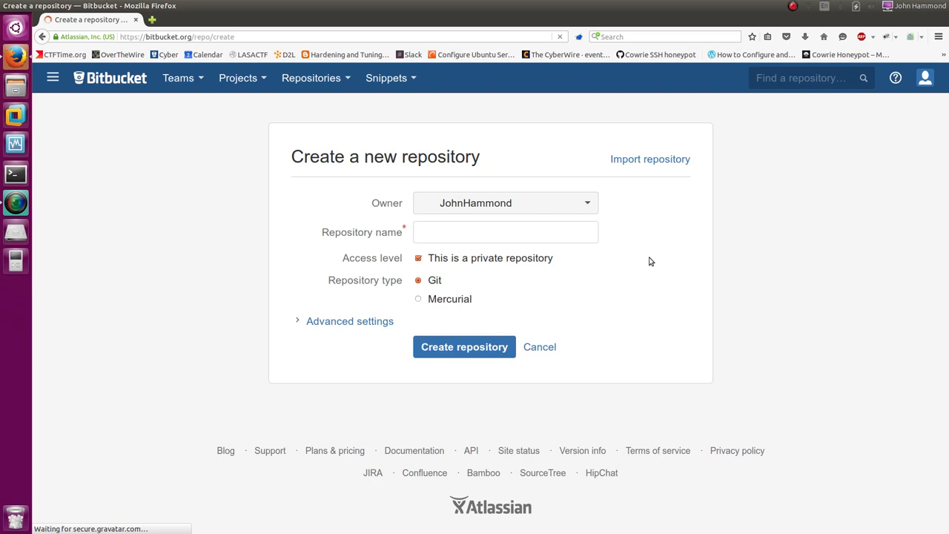
Step: Name the repository 'tutorials', keep it private and Git, and create it
text(tutorials)
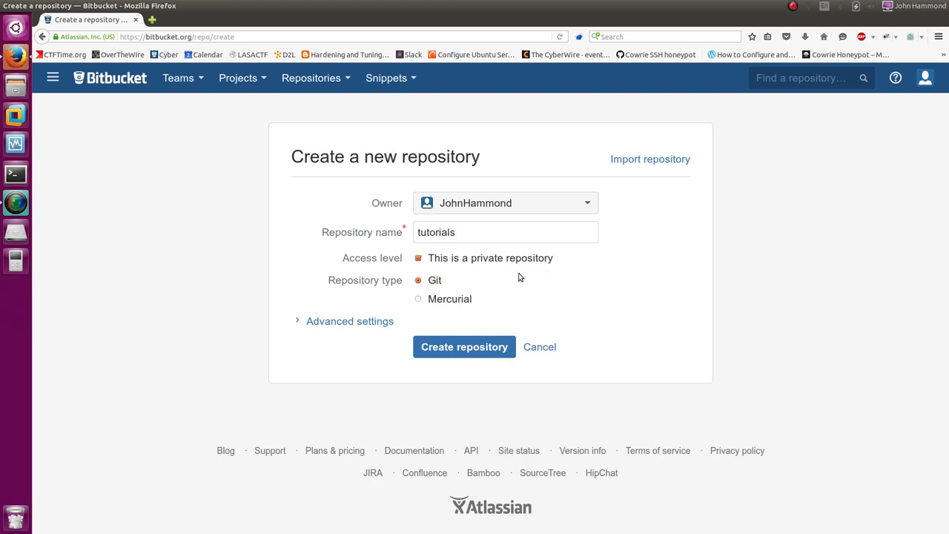
mouse_move(350, 320)
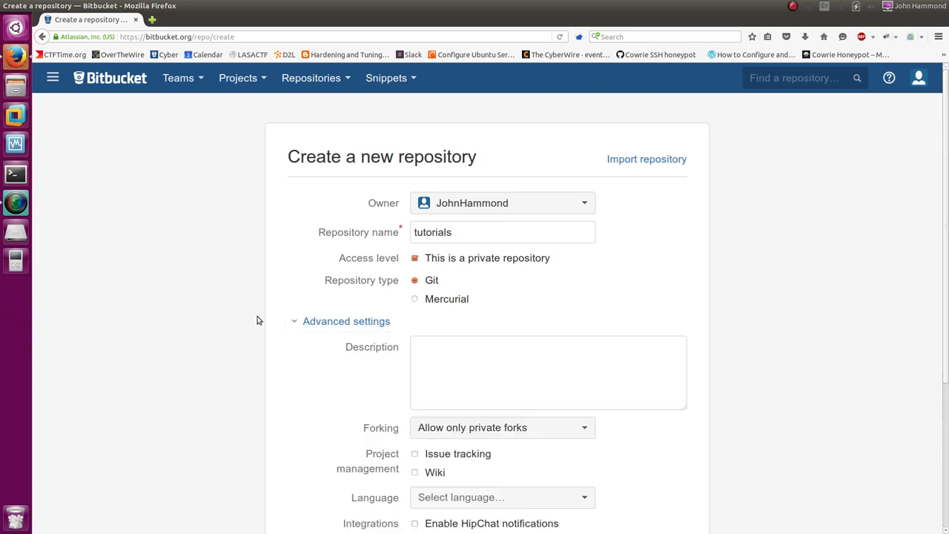
scroll(down, 3)
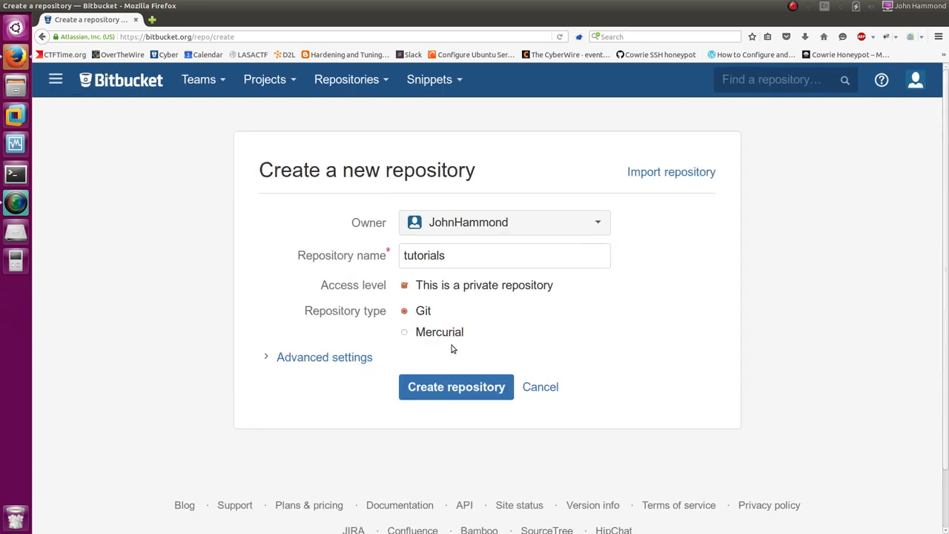
click(457, 385)
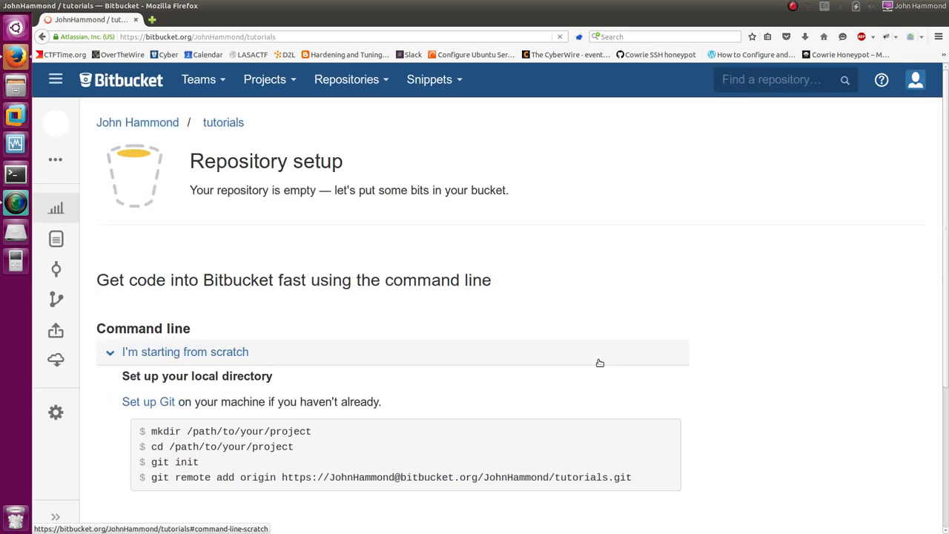
scroll(down, 3)
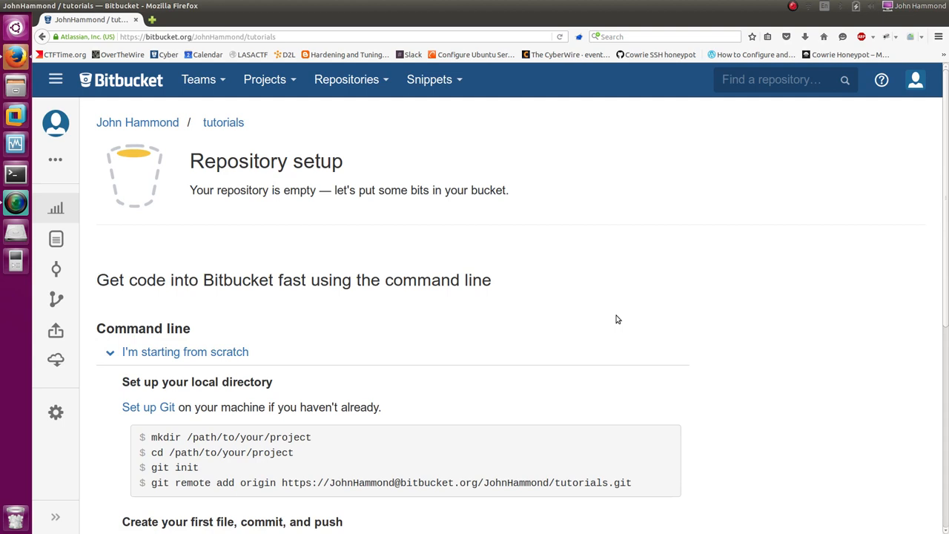
triple_click(349, 189)
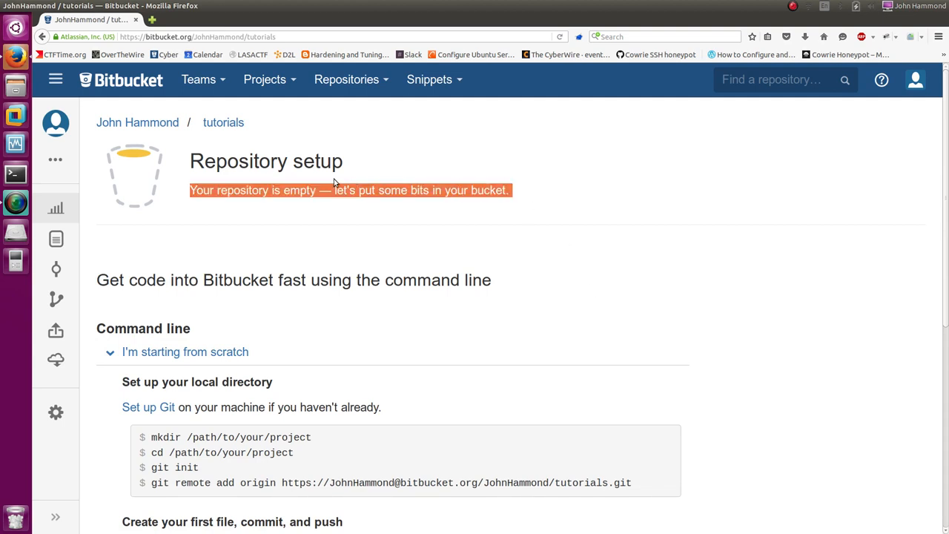
scroll(down, 3)
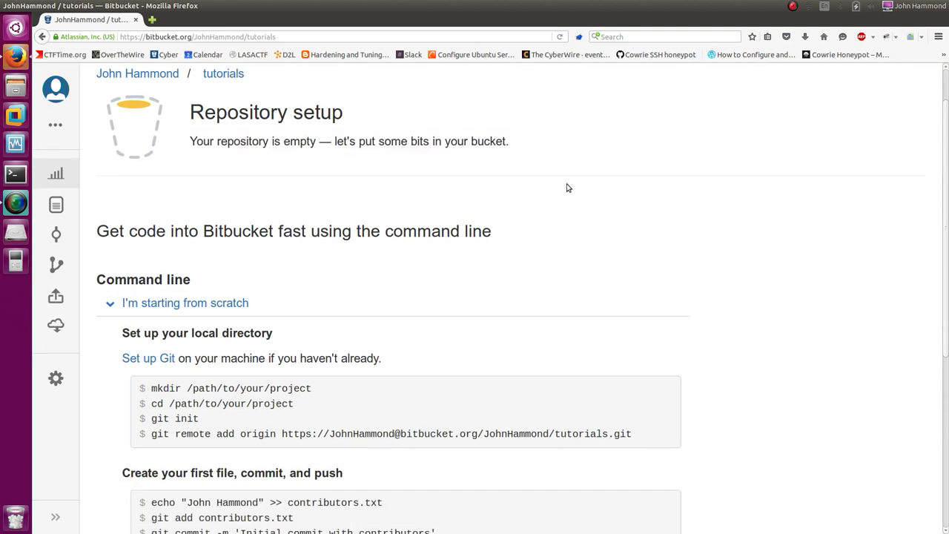
scroll(down, 3)
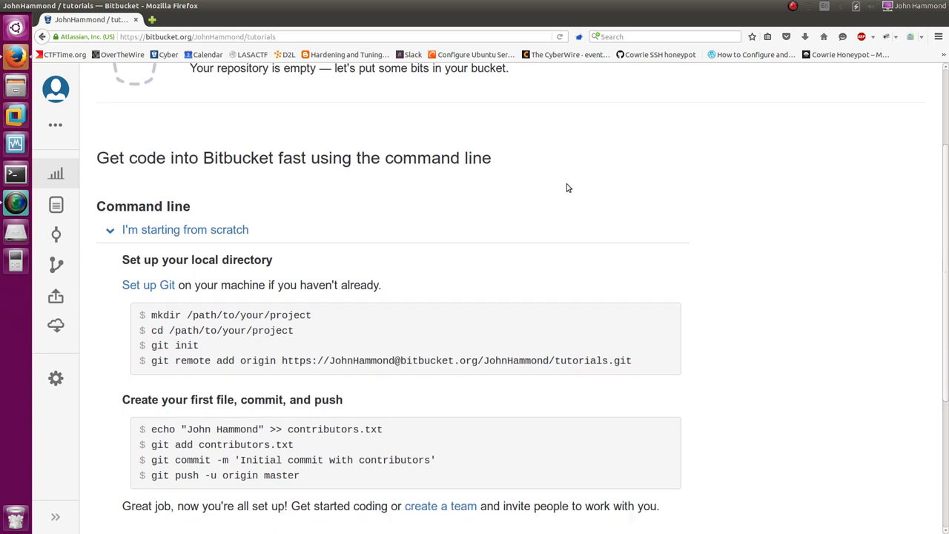
scroll(down, 3)
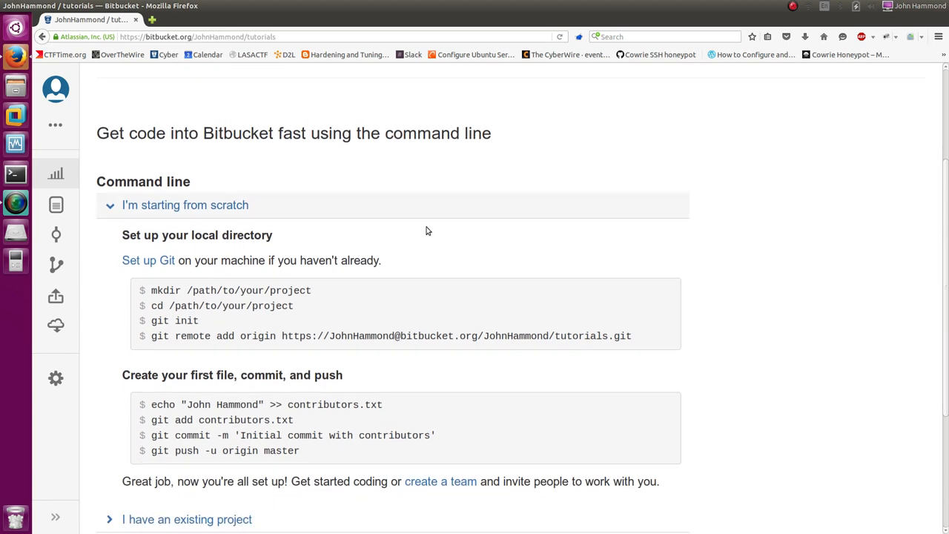
mouse_move(515, 236)
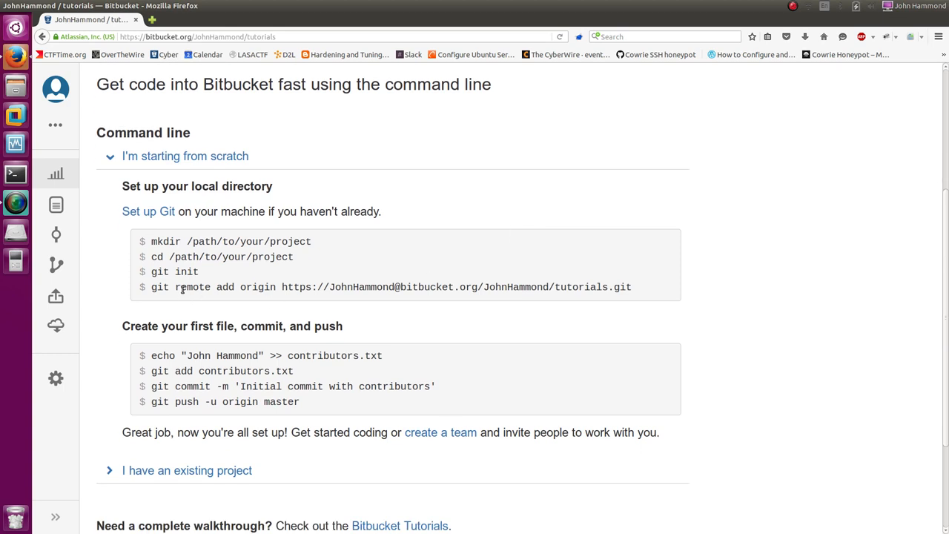
mouse_move(285, 287)
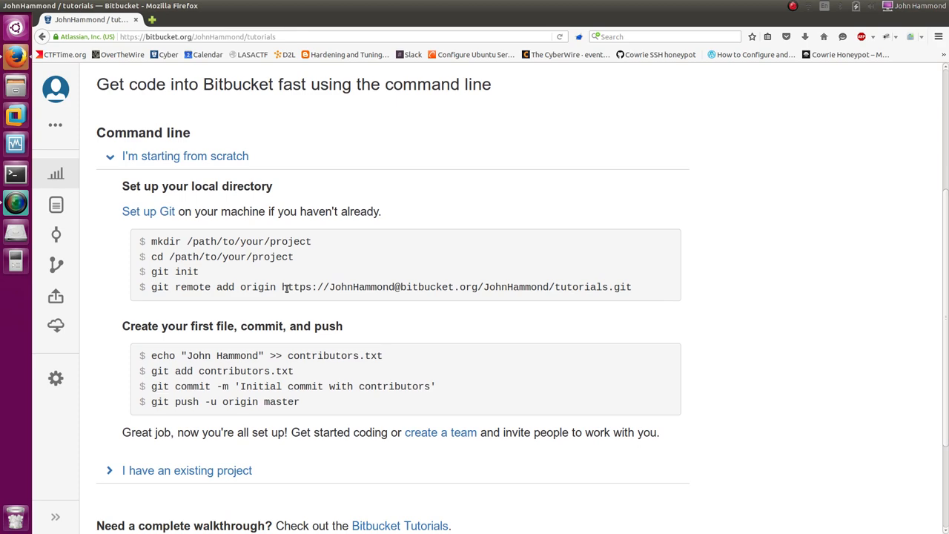
scroll(down, 3)
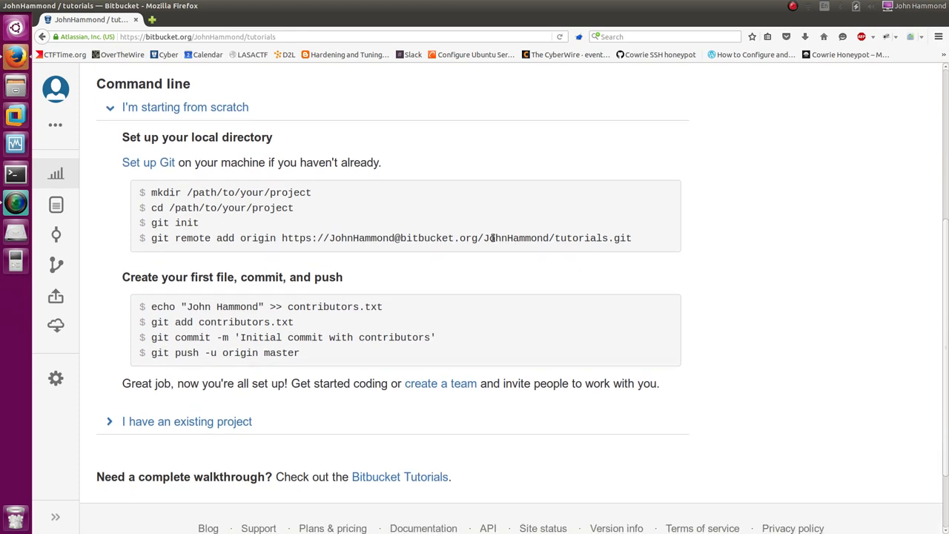
scroll(down, 3)
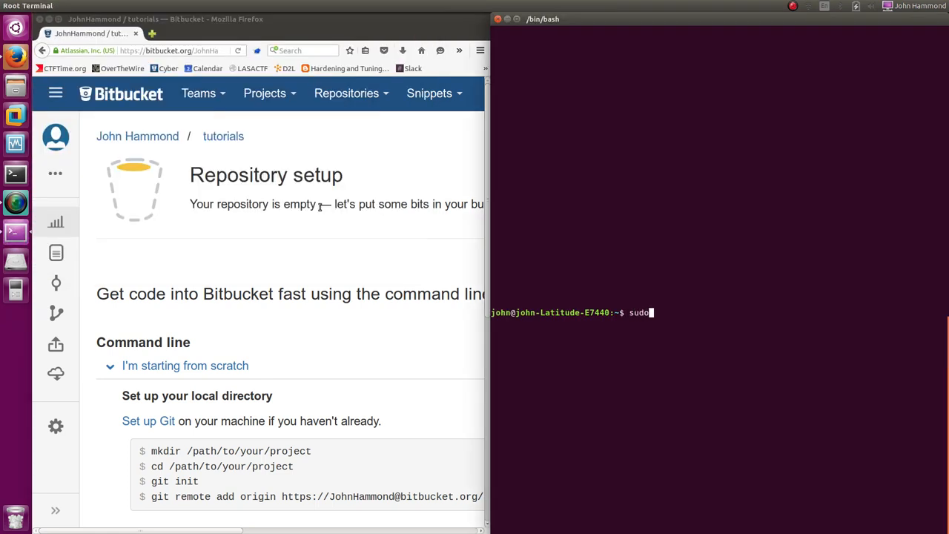
Step: Run 'sudo apt-get install git' with the password, then begin an mkdir command
text(apt-get install git)
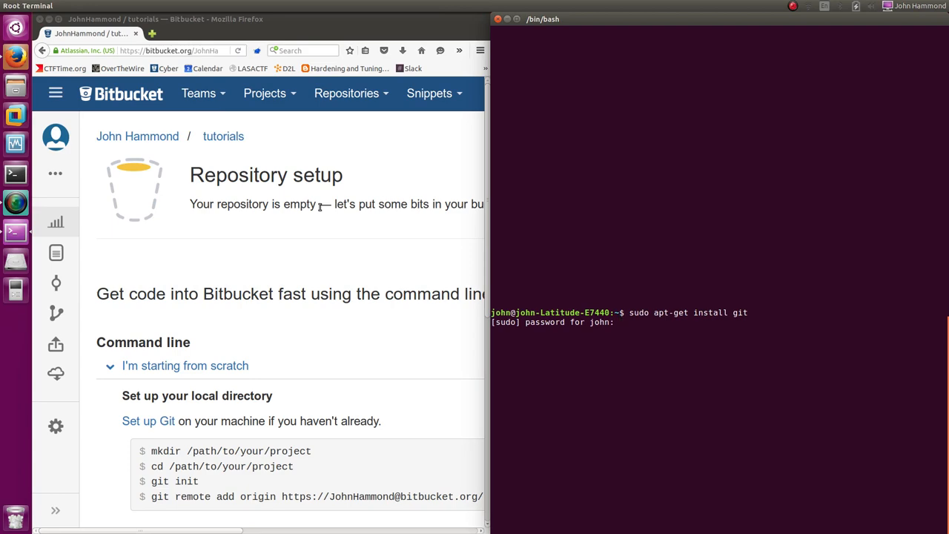
key(Return)
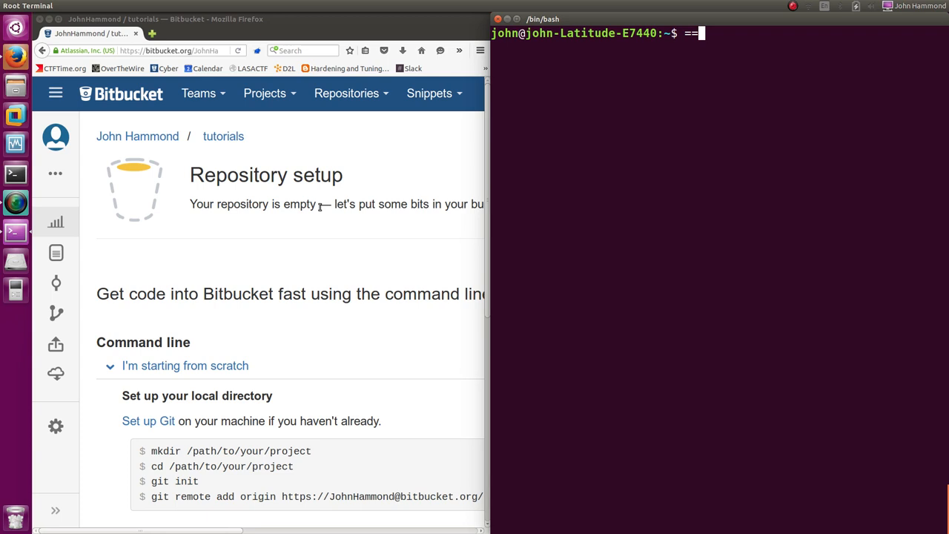
text(m)
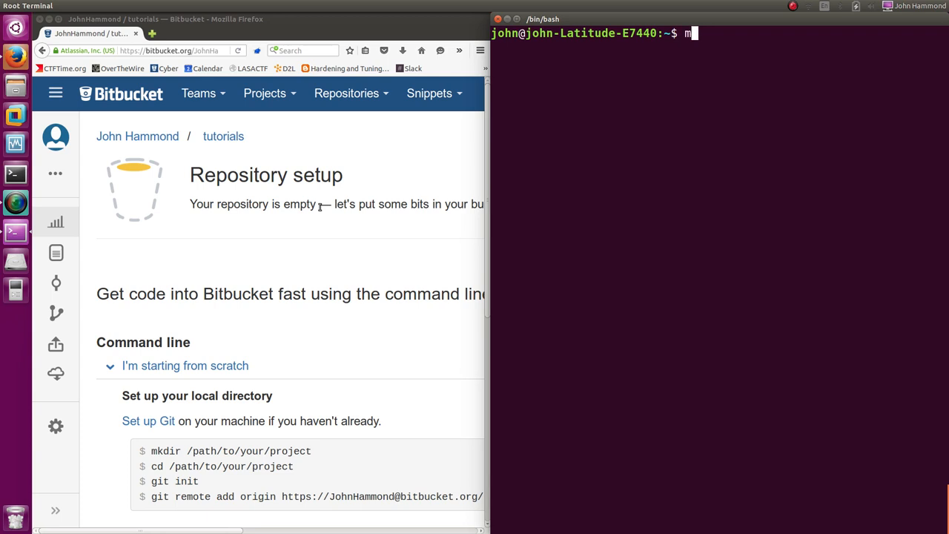
text(kdir)
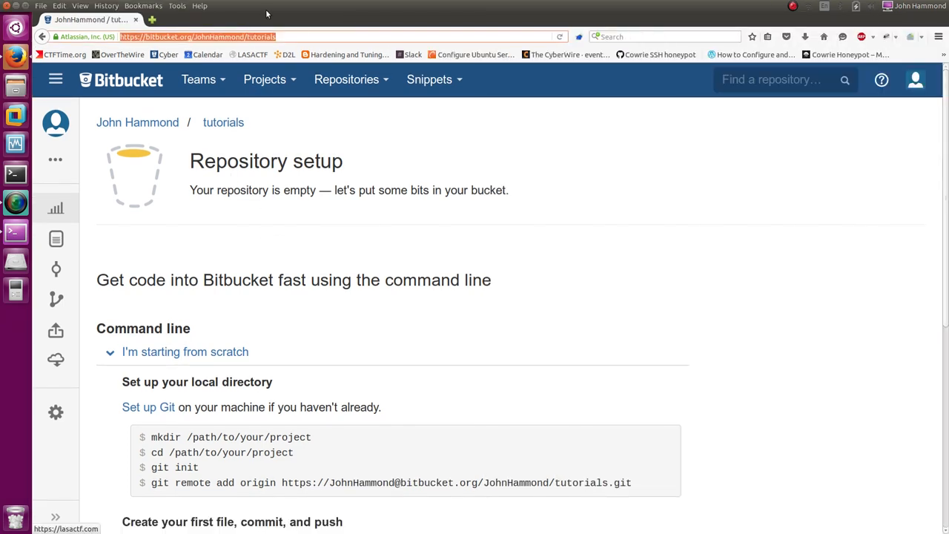
mouse_move(531, 342)
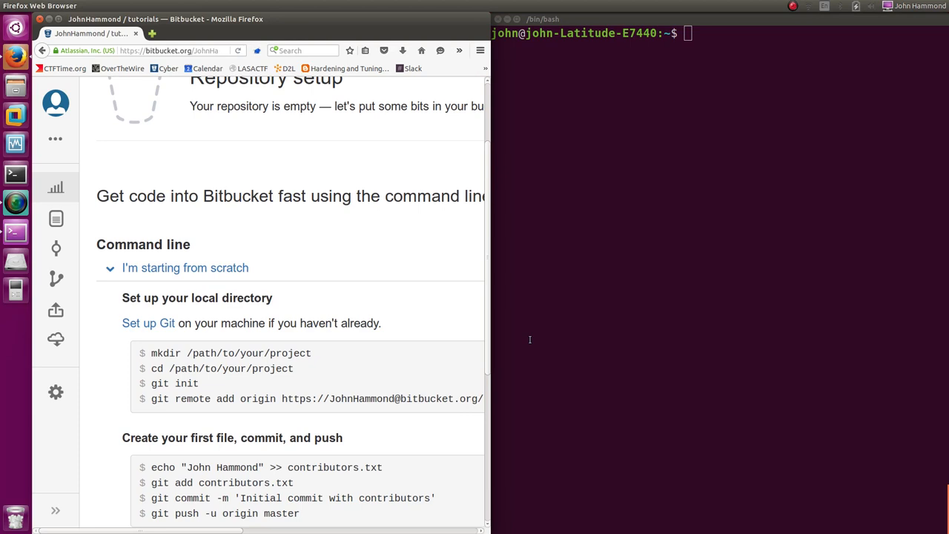
Step: Git clone the tutorials repository as JohnHammond and list the home folder
text(git clone "https://bitbucket.org/JohnHammond/tutorials)
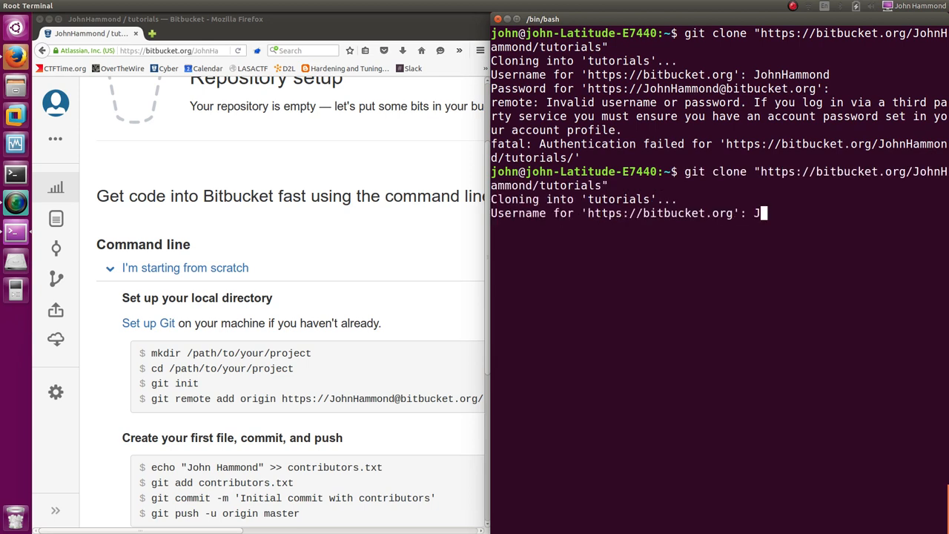
text(ohnHammond)
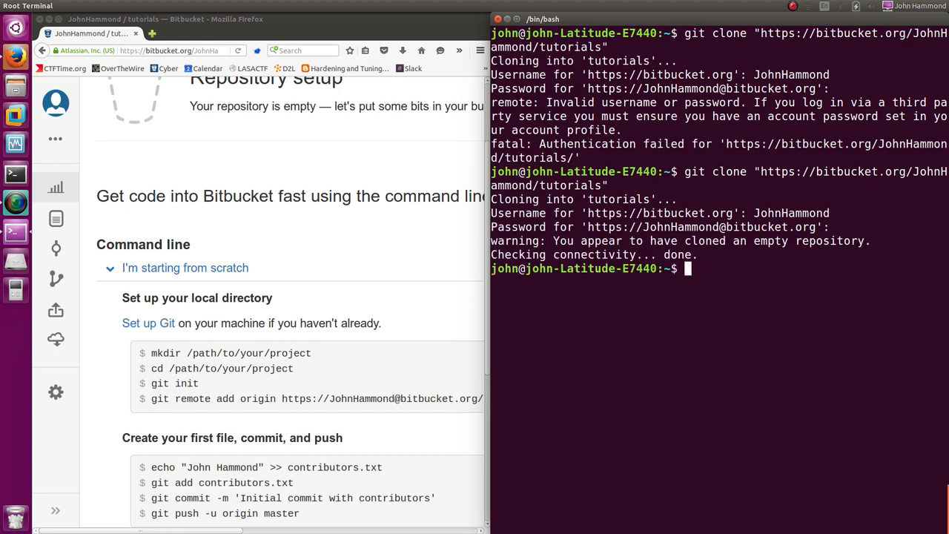
text(ls)
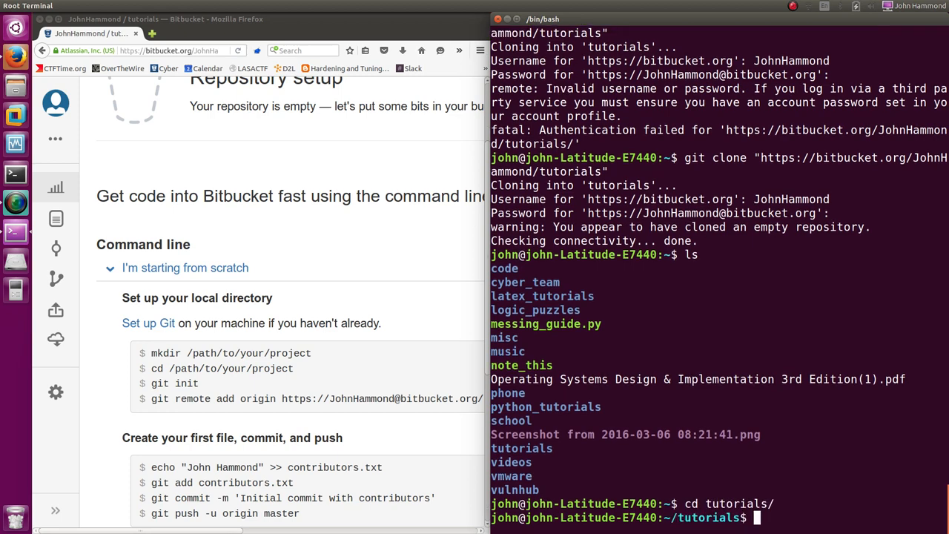
Step: List the tutorials folder contents including hidden .git and look inside it
text(ls)
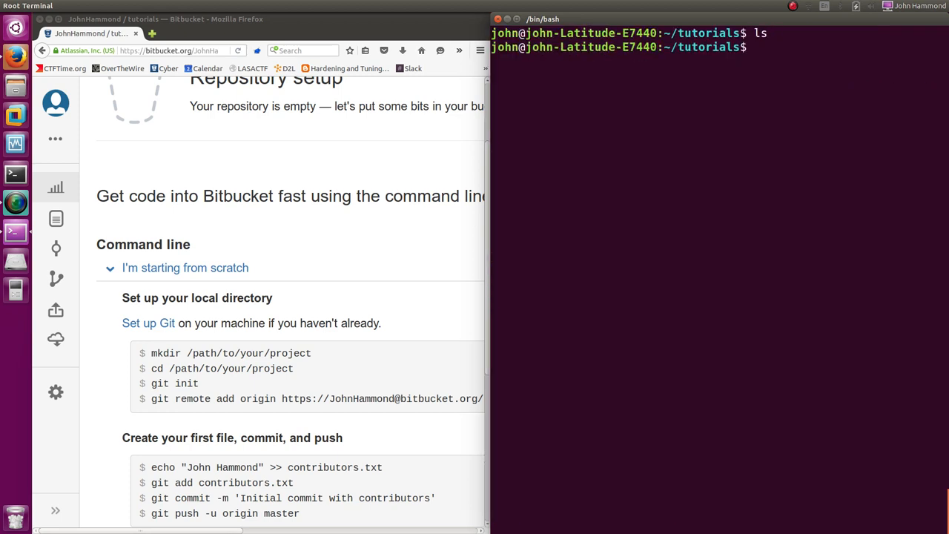
text(ls -a)
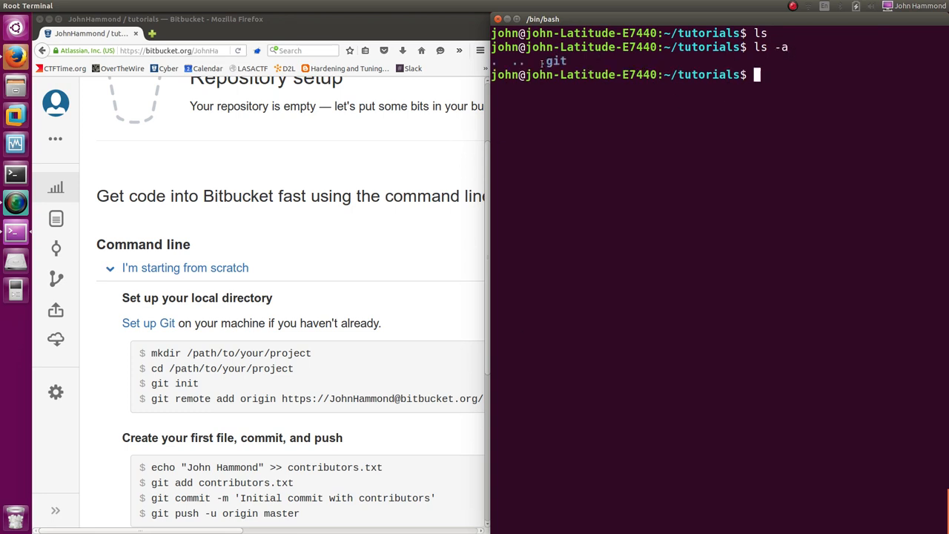
text(cd .git/)
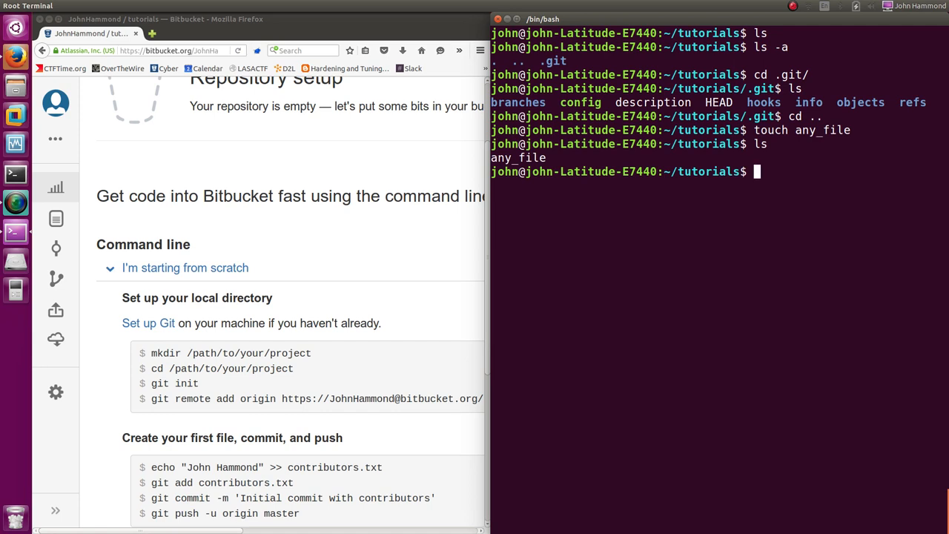
Step: Rename the empty any_file to README.md with mv
text(mv)
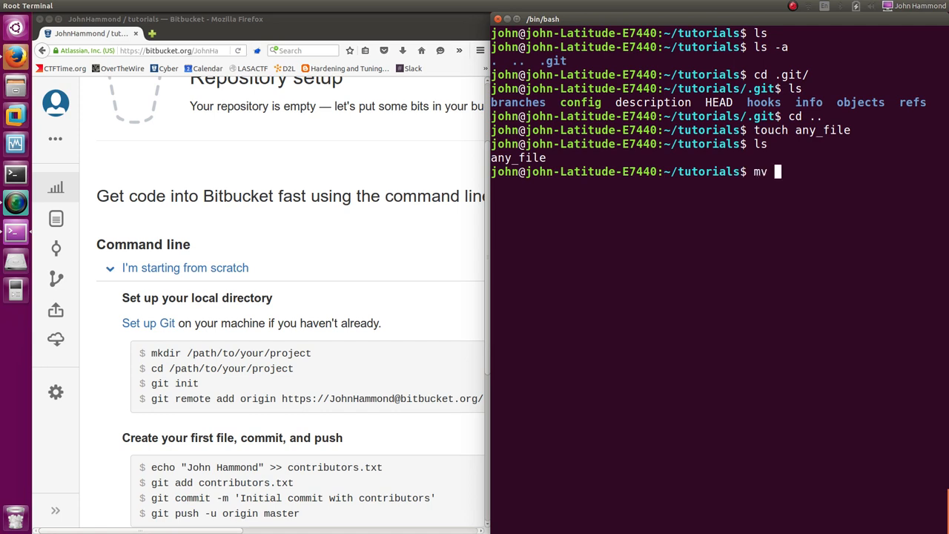
text(any_file)
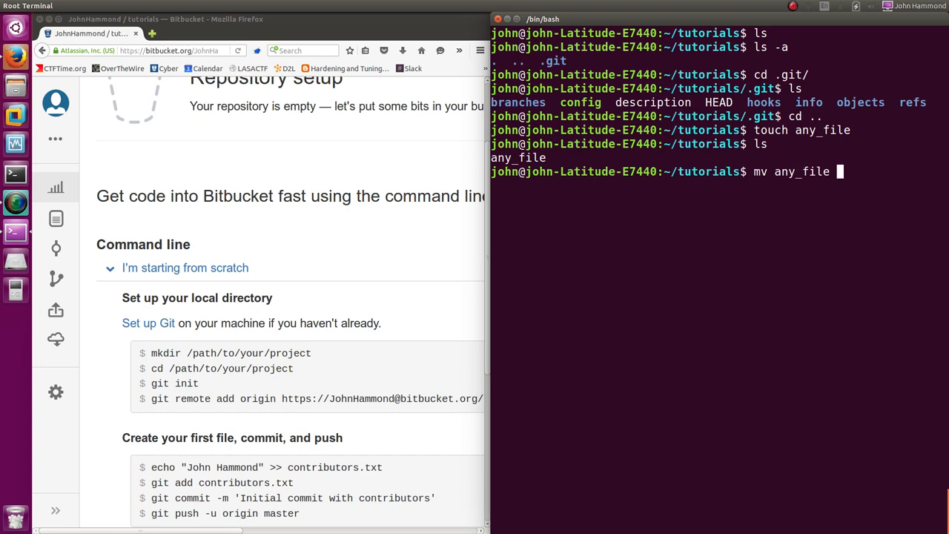
text(README.md)
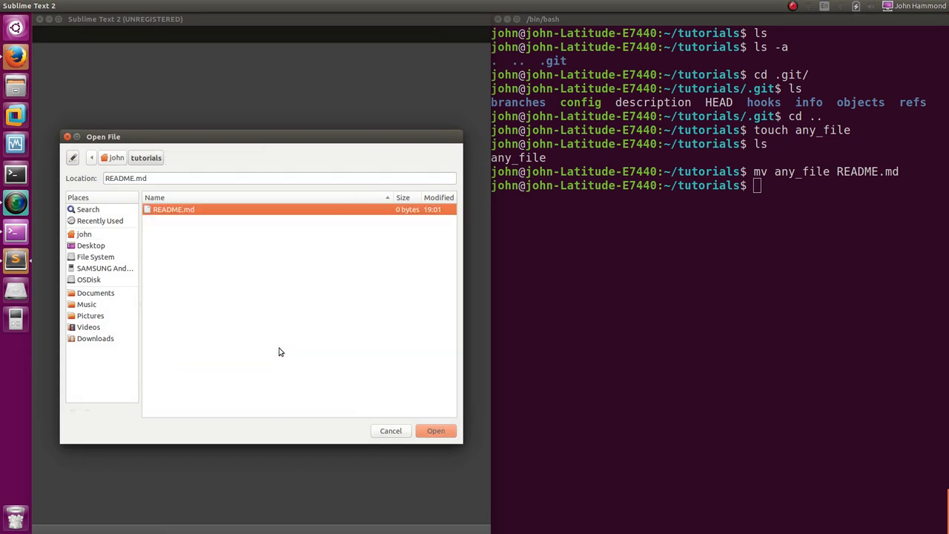
Step: Open README.md and write the tutorials title and an introduction sentence
click(436, 431)
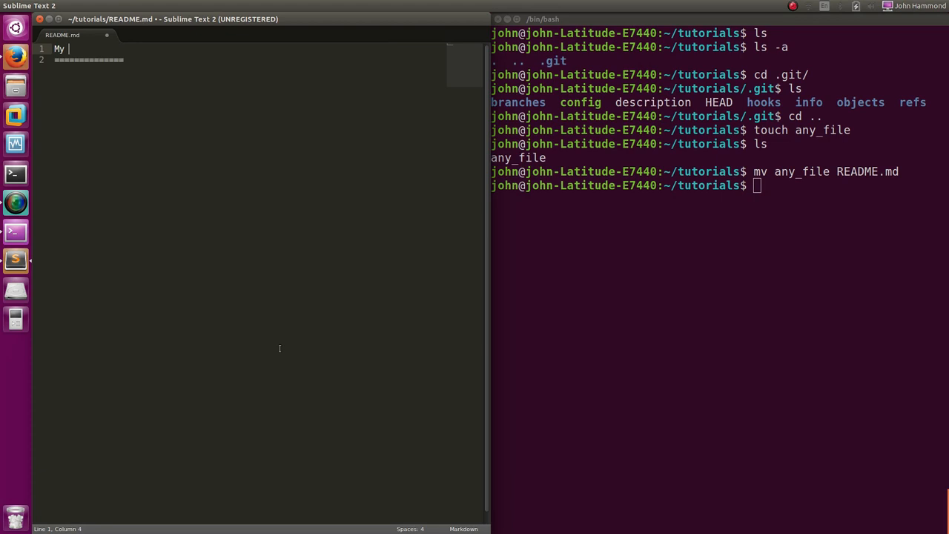
text(Repository: Tuto)
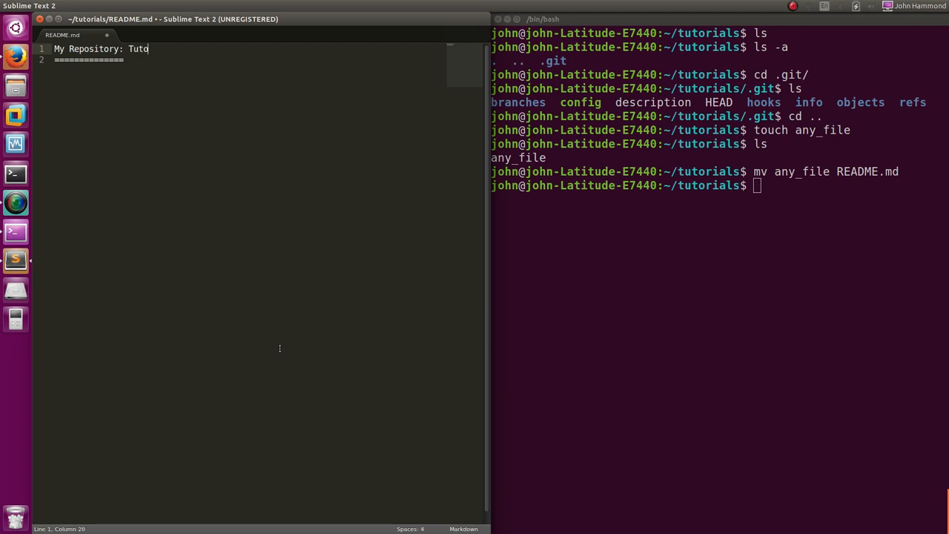
text(rials!)
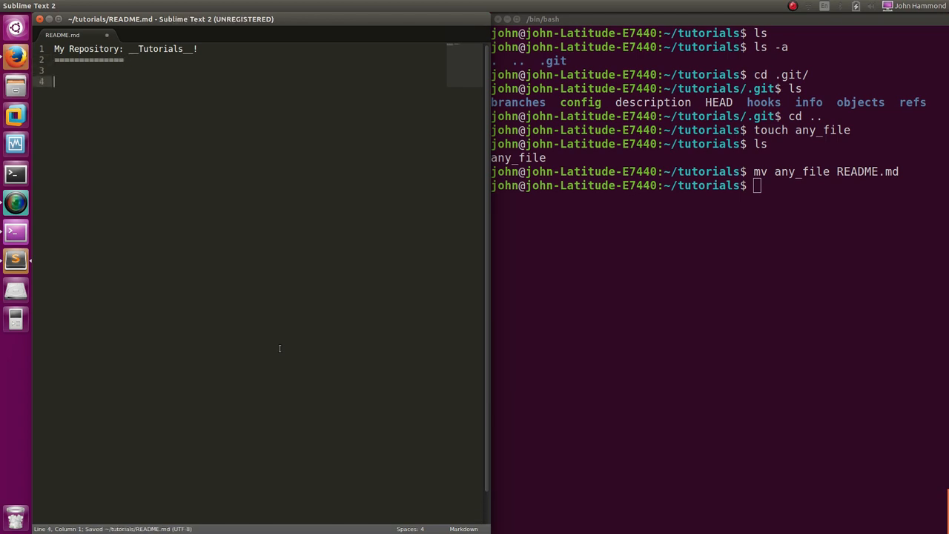
text(This is ann)
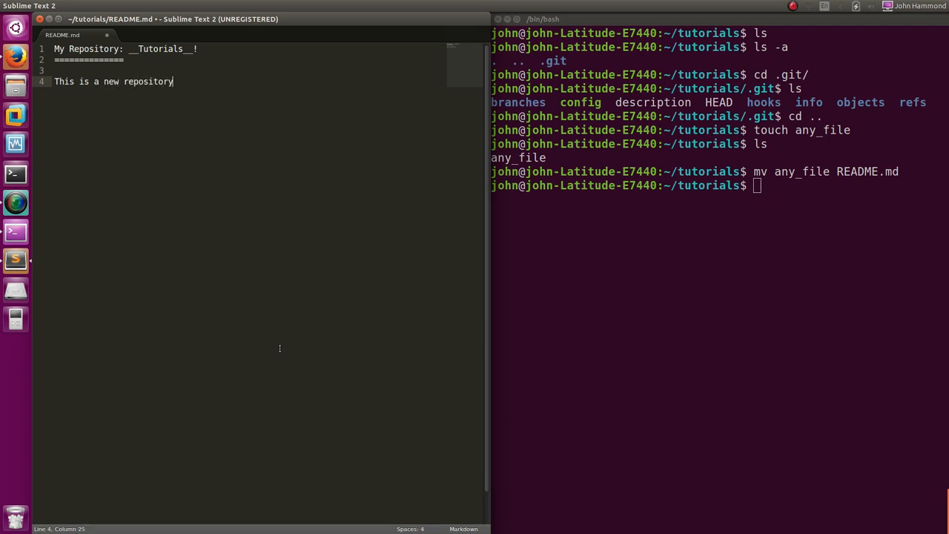
text(that I hope to fi)
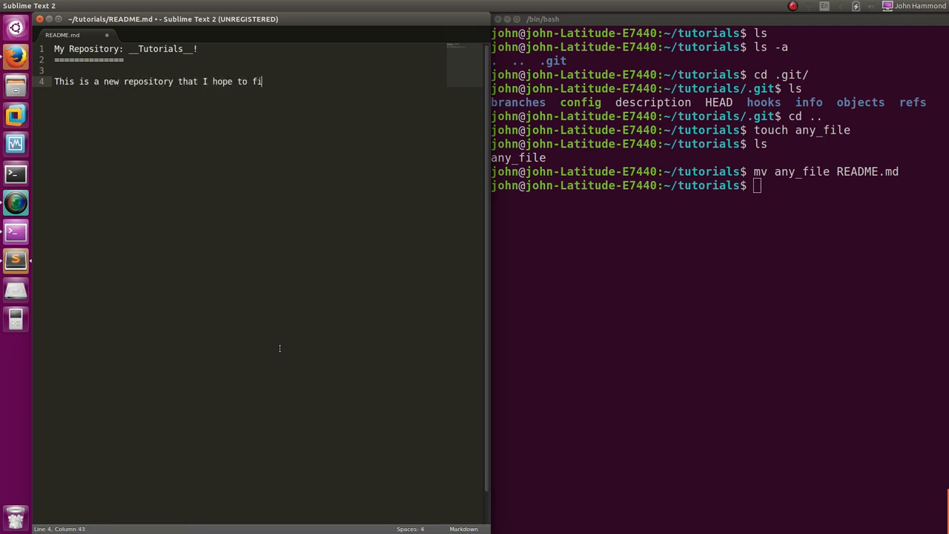
text(ll with lots of things, like:)
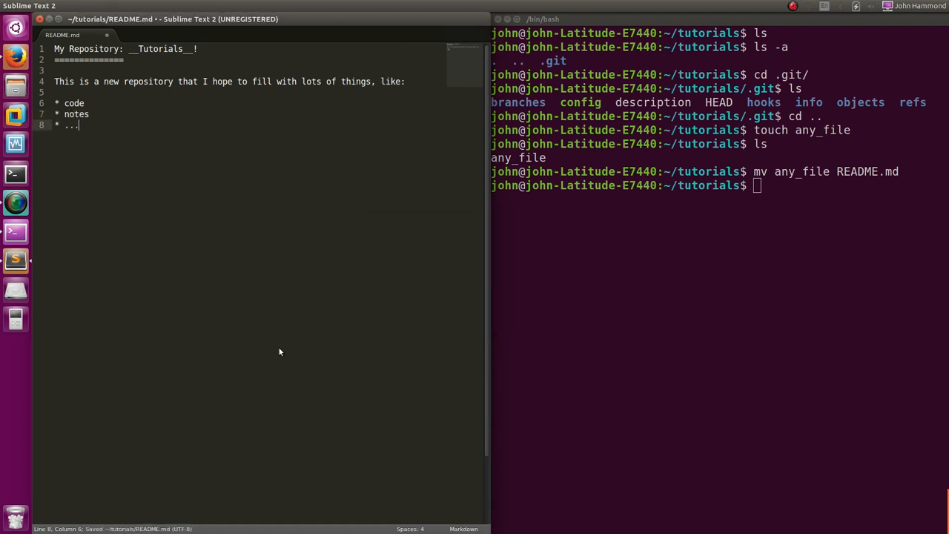
Step: Finish the bullet list with 'and other stuff' and add the closing line about your own repo
text(and other stuff)
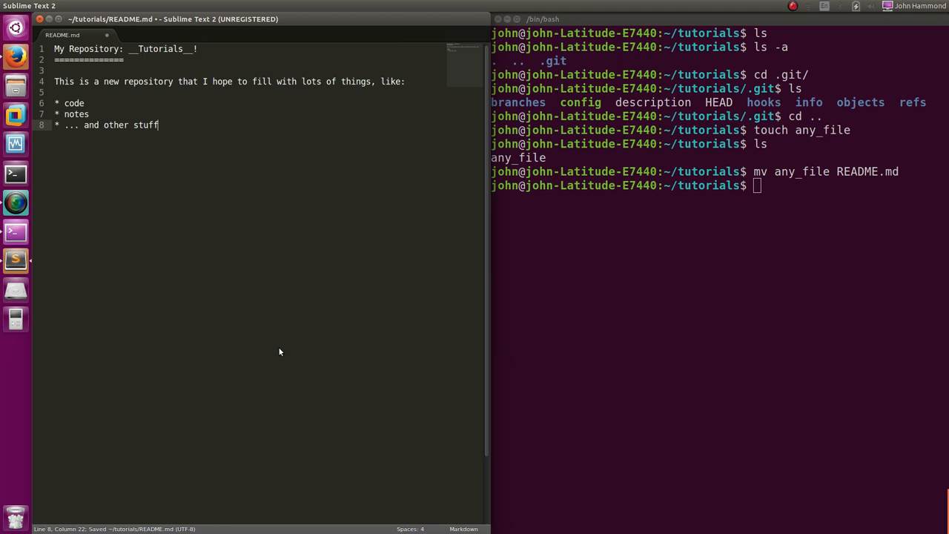
key(enter)
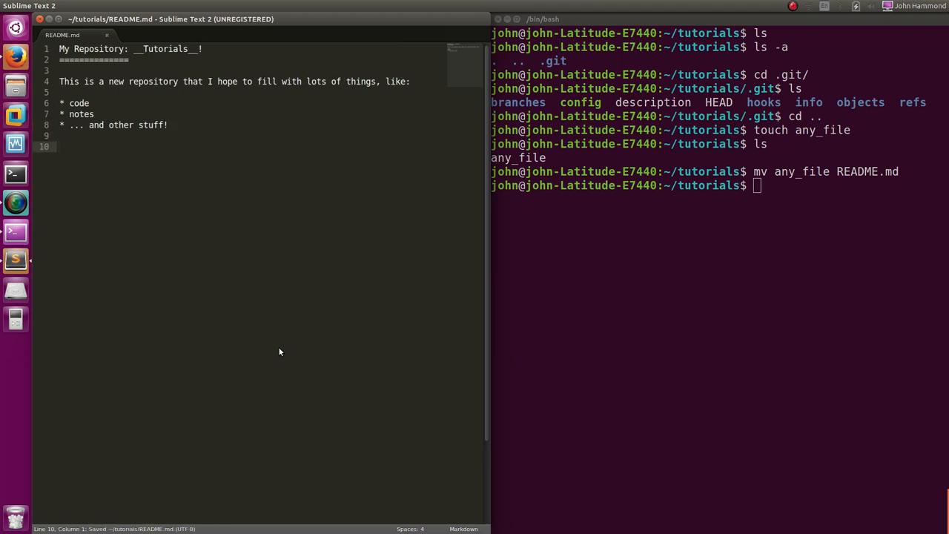
text(I hope you enjoy it -- and make)
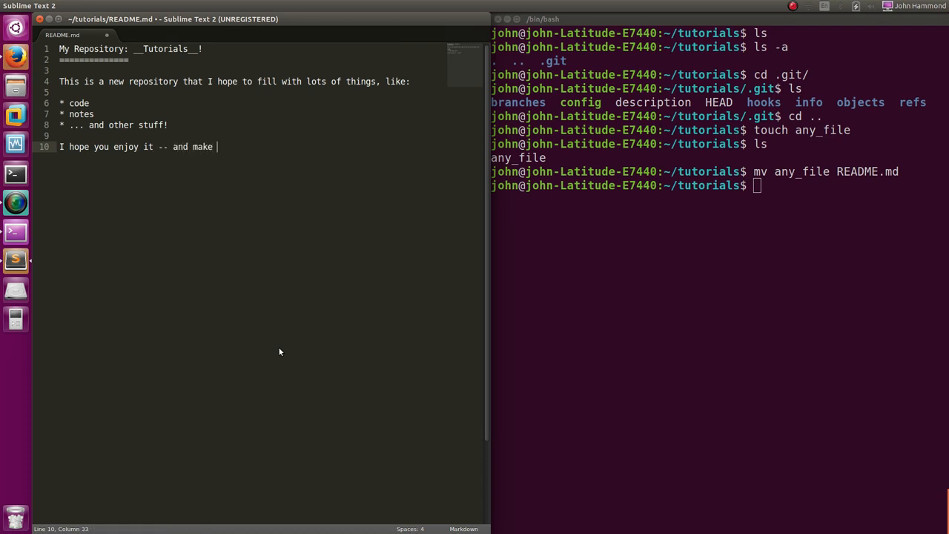
text(your own repository, too!)
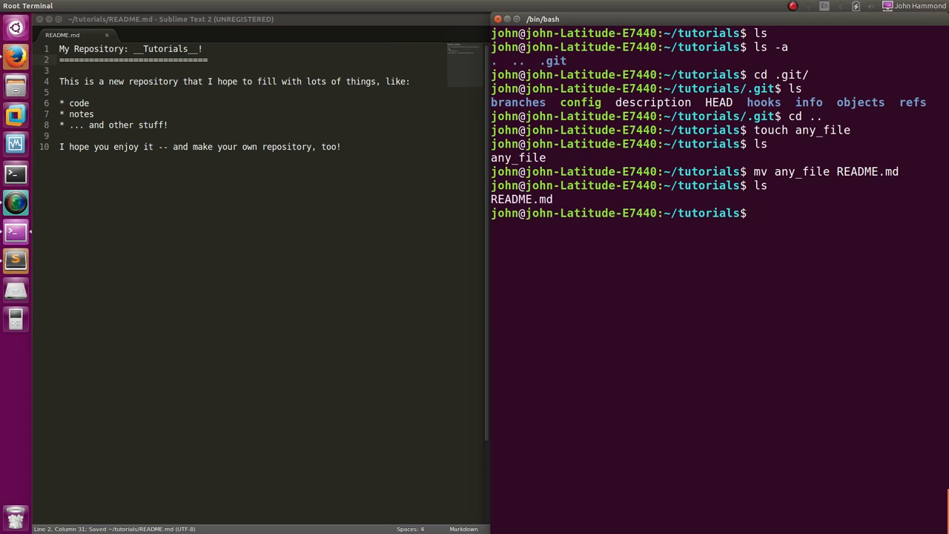
Step: Stage README.md with git add and commit it as 'Our first commit!' via nano
text(git add README.md)
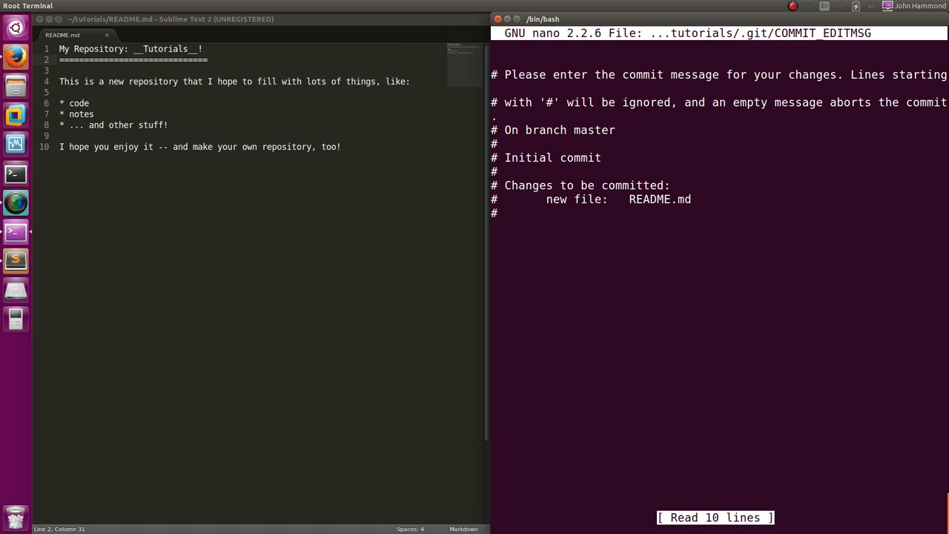
text(0)
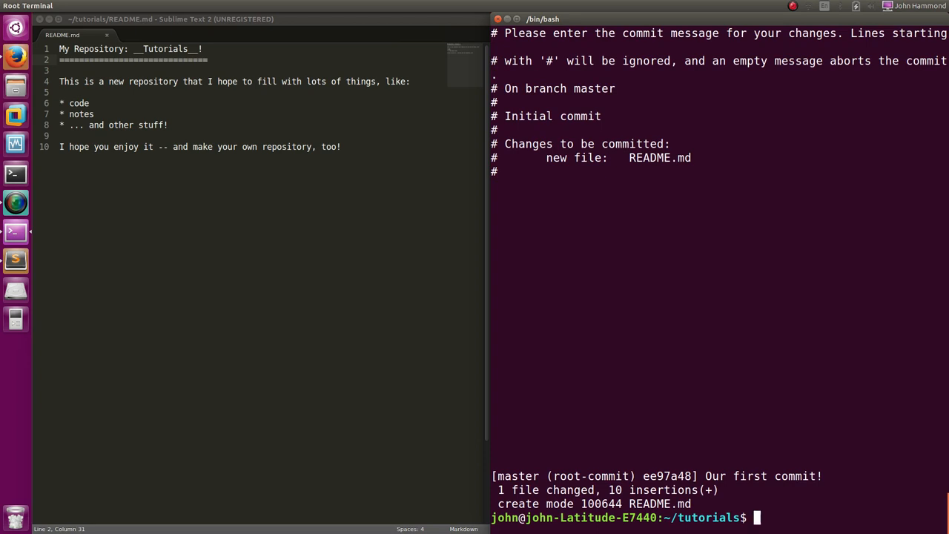
text(git push)
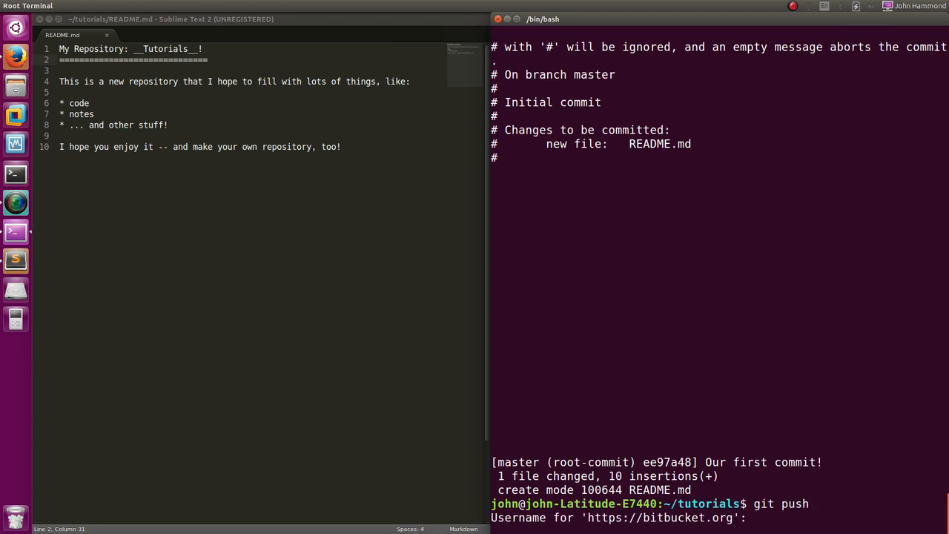
Step: Push the commit to Bitbucket, authenticating as user 'JohnHammond'
text(JohnHammond)
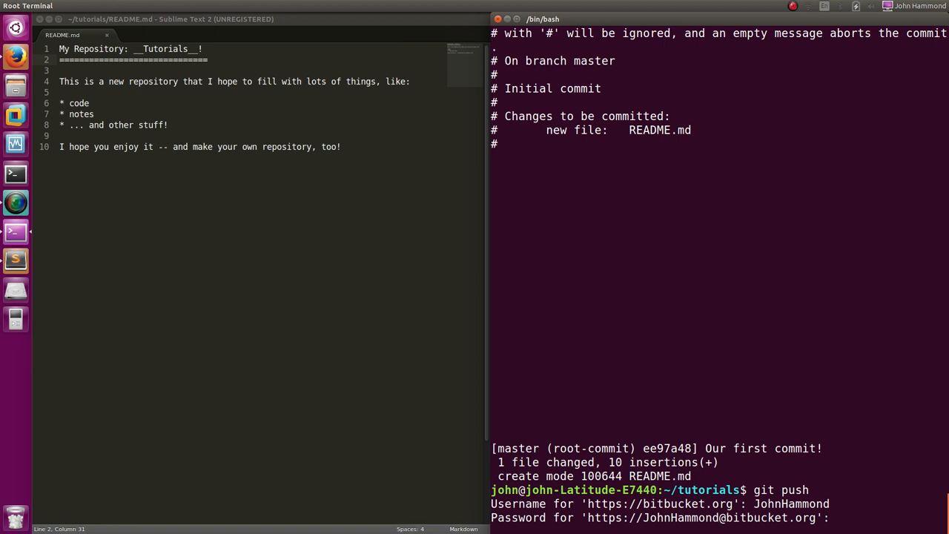
key(Return)
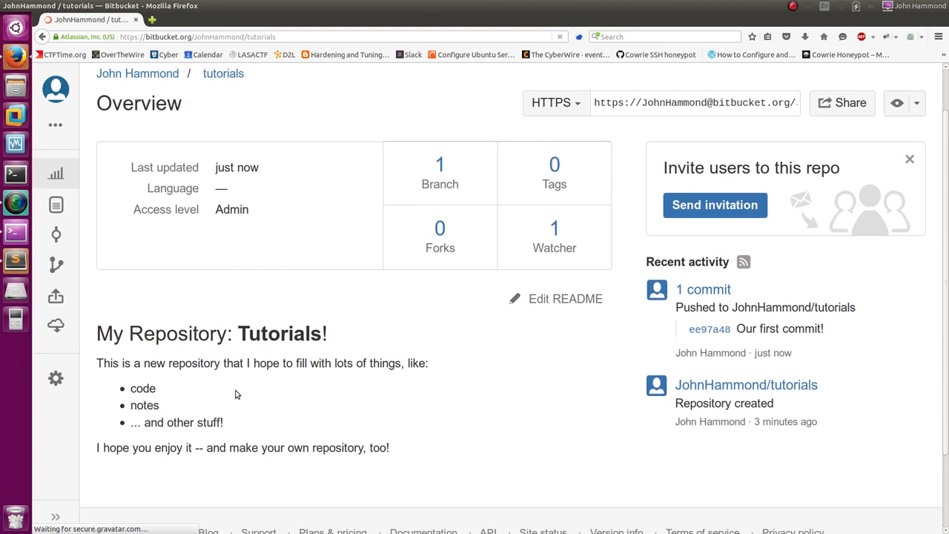
mouse_move(427, 436)
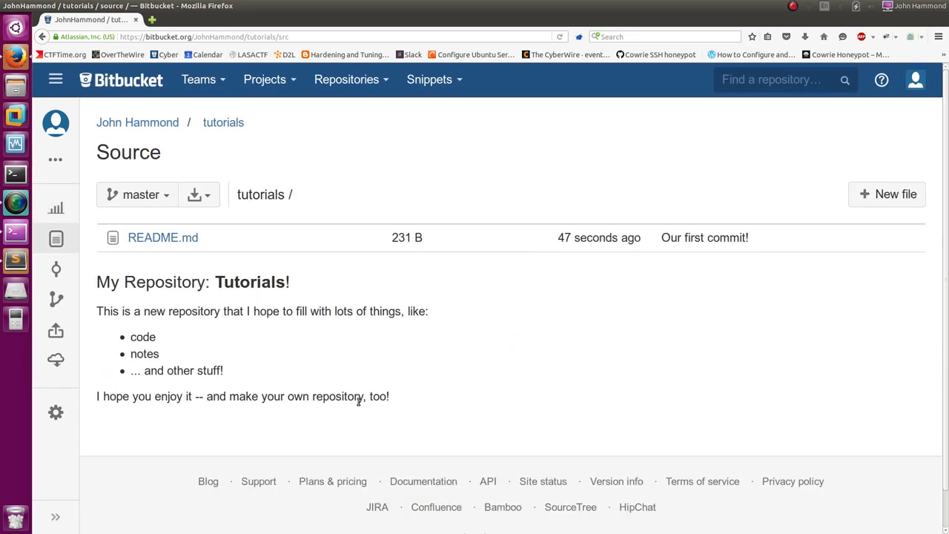
mouse_move(293, 353)
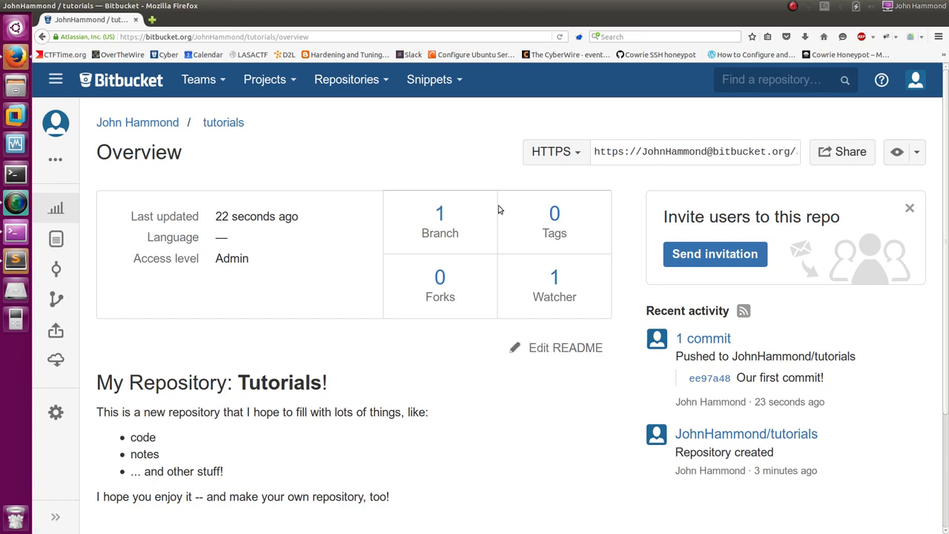
mouse_move(272, 110)
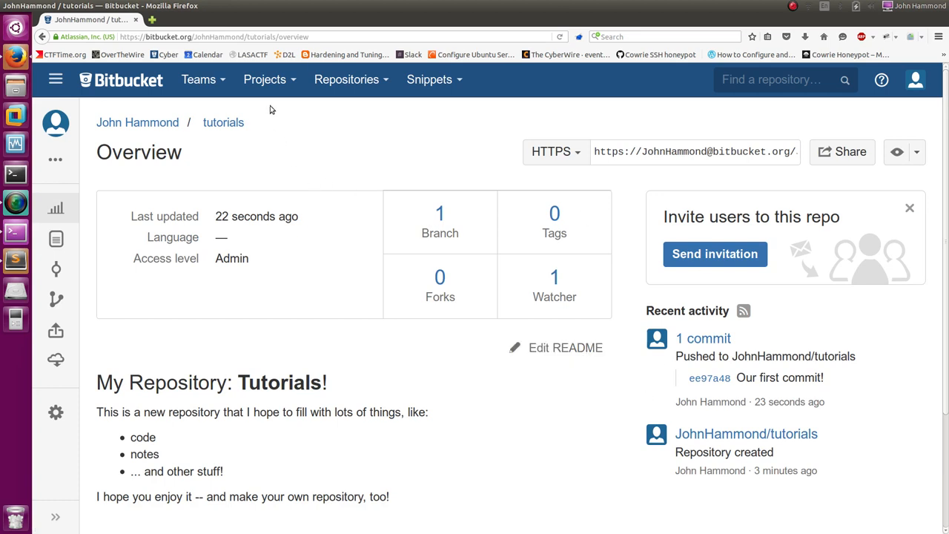
Step: Return to the tutorials Overview and scroll to the rendered README and first commit
click(347, 80)
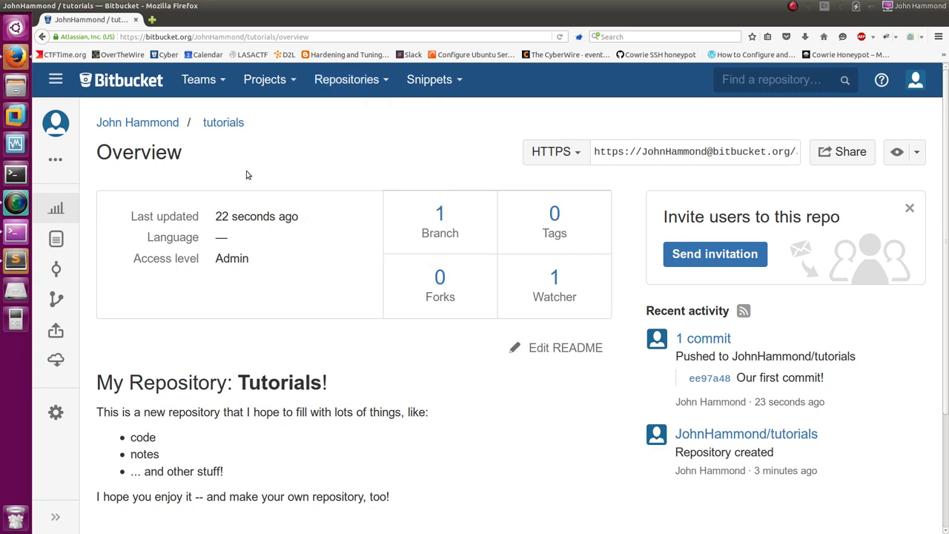
scroll(down, 3)
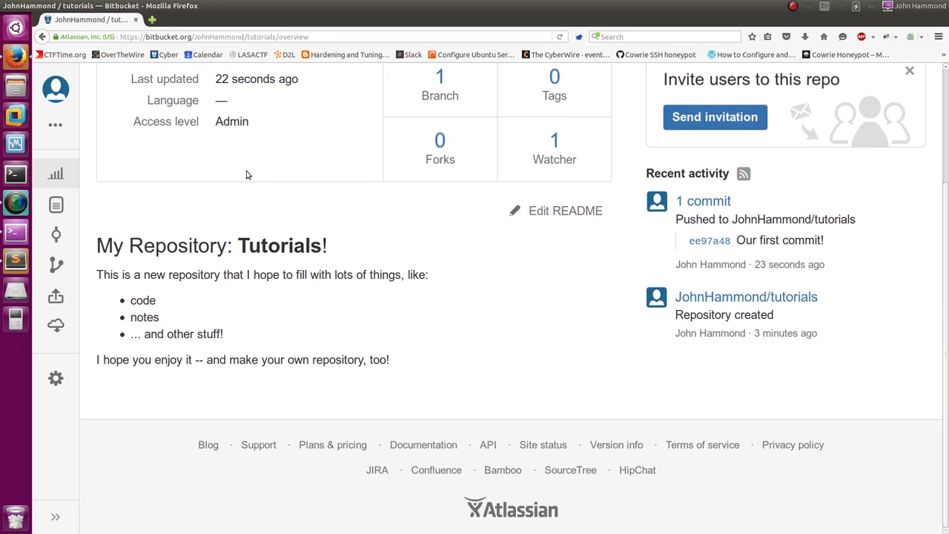